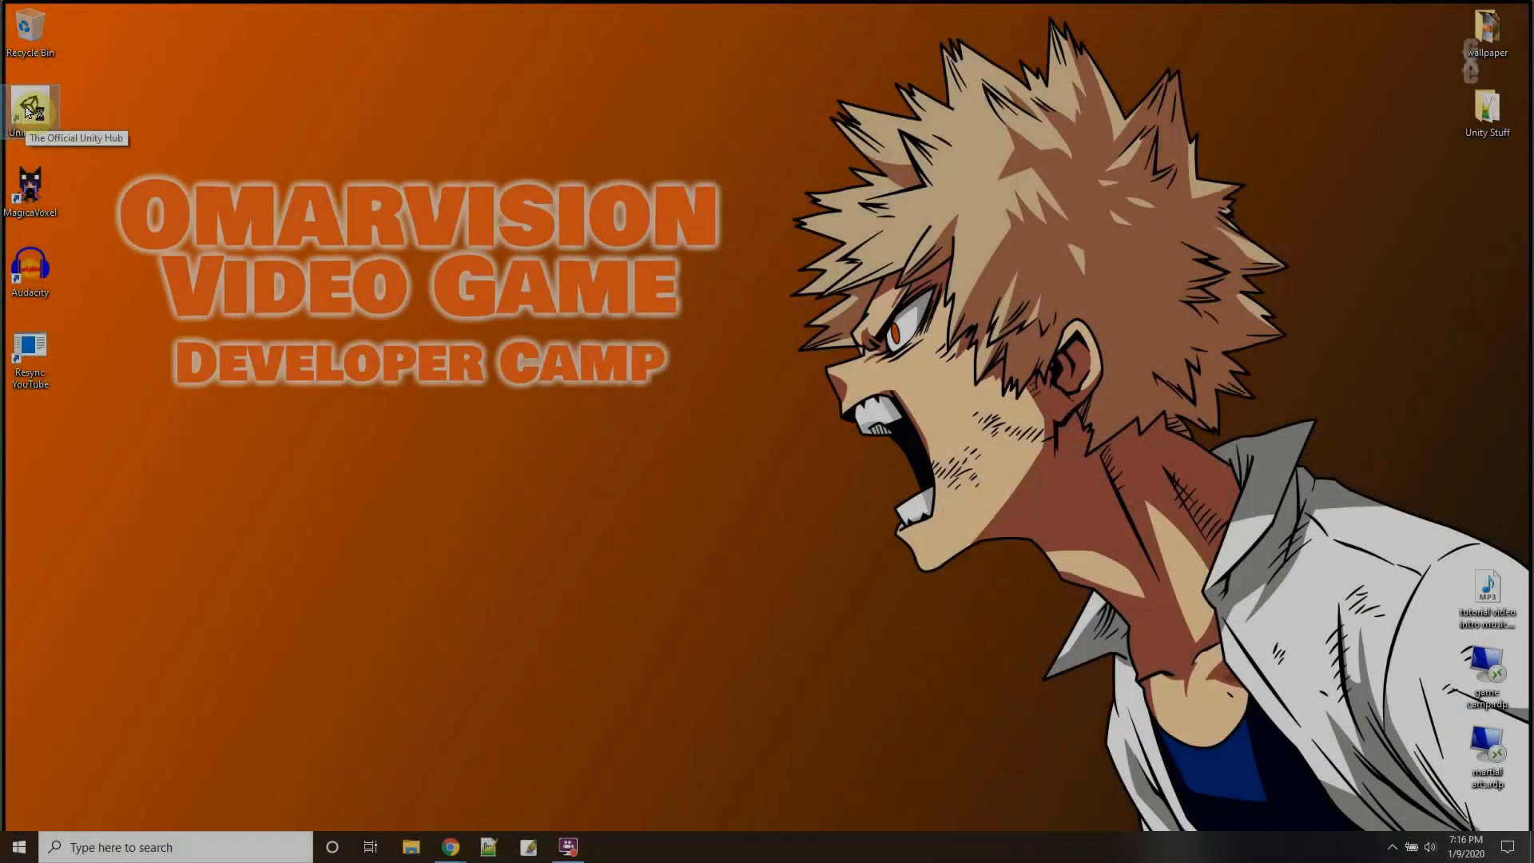
Step: Create a new 3D project named spring from Unity Hub and open it in the editor
double_click(30, 106)
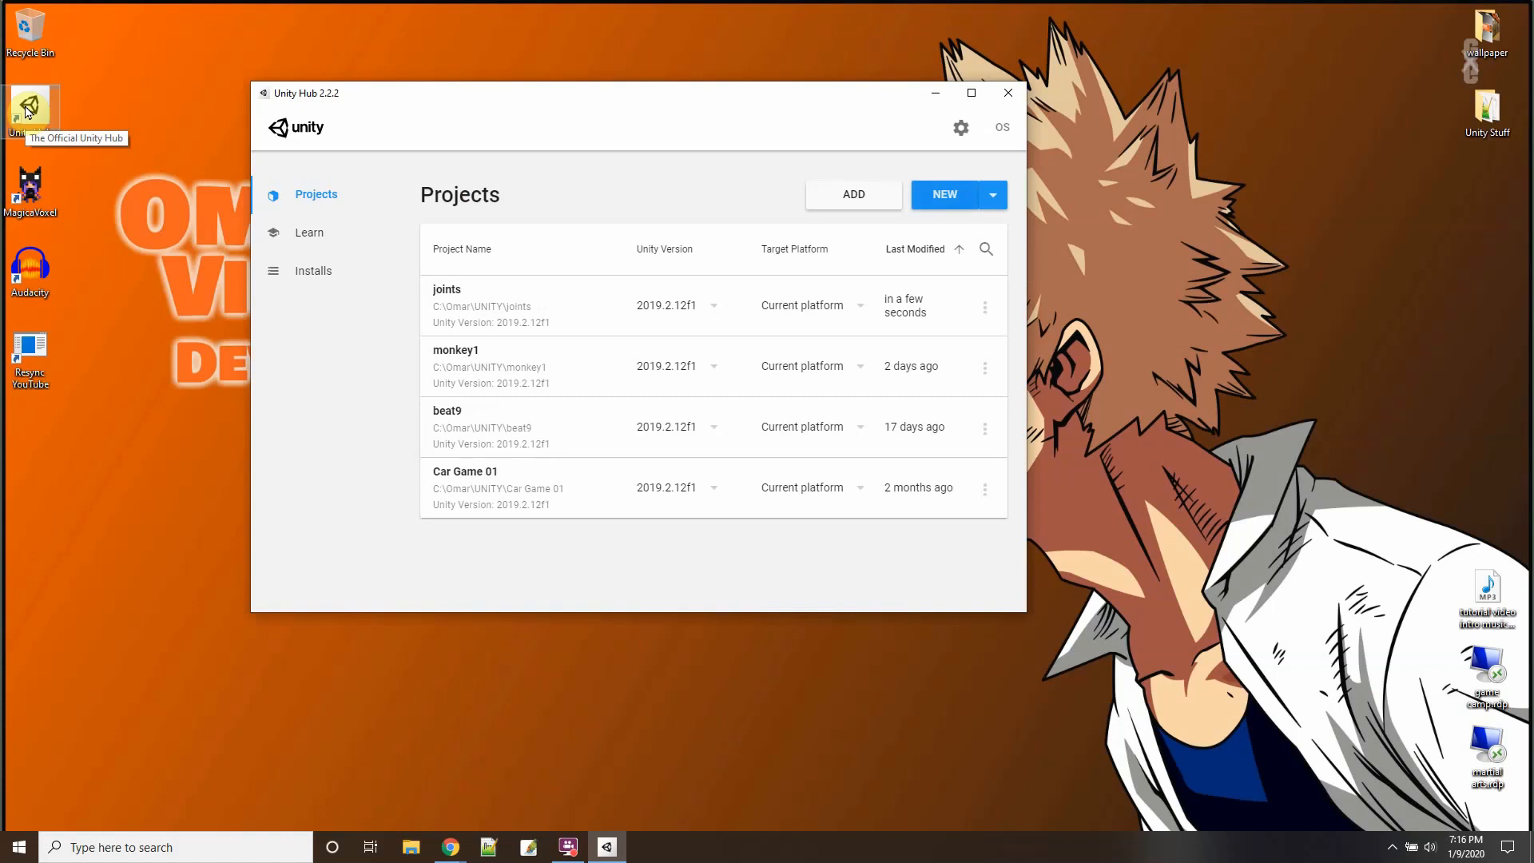
mouse_move(891, 184)
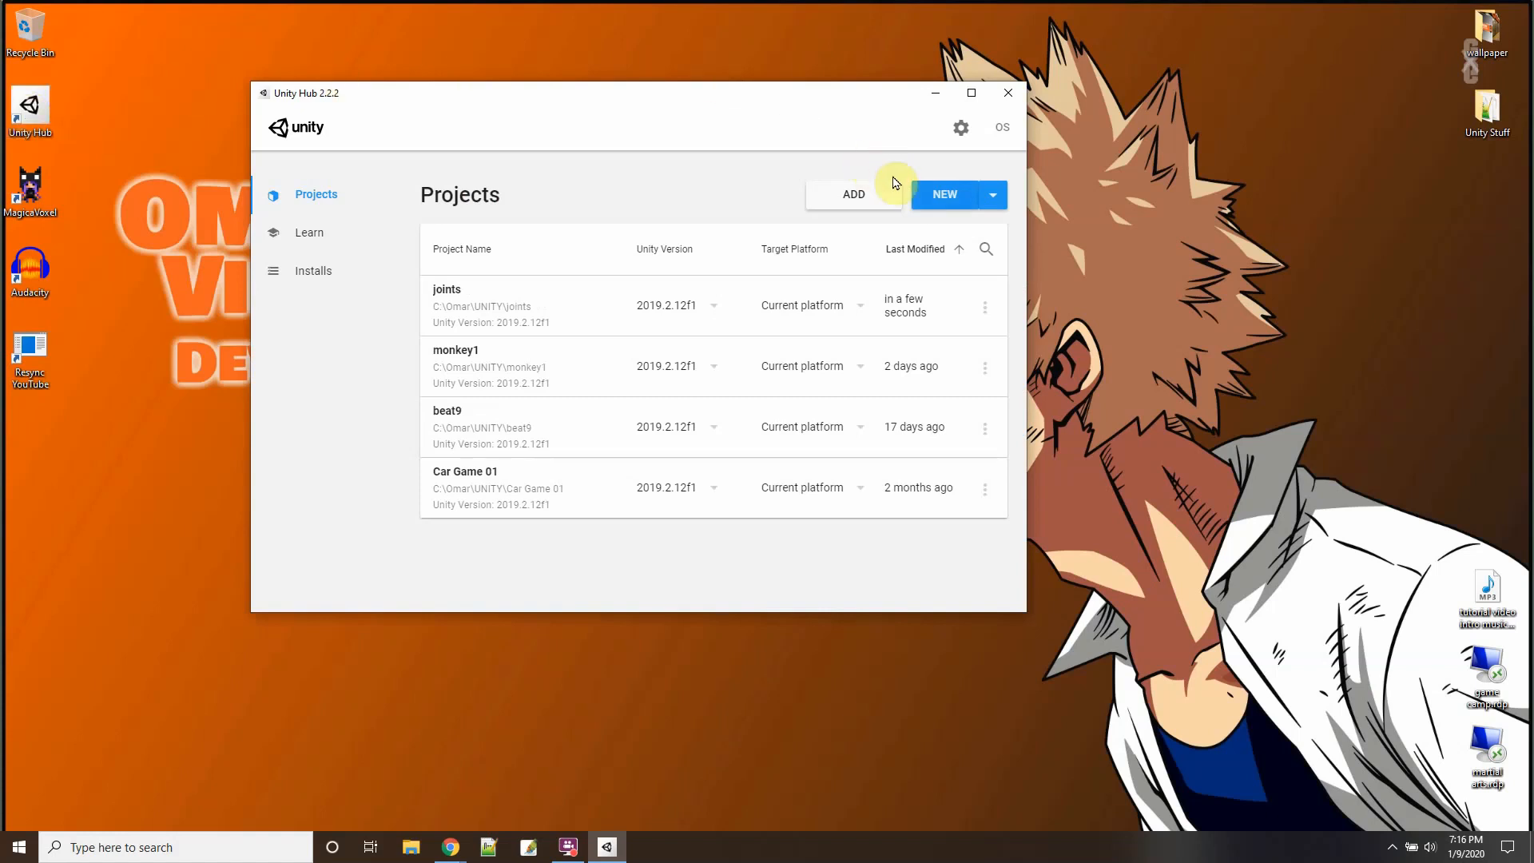
click(943, 193)
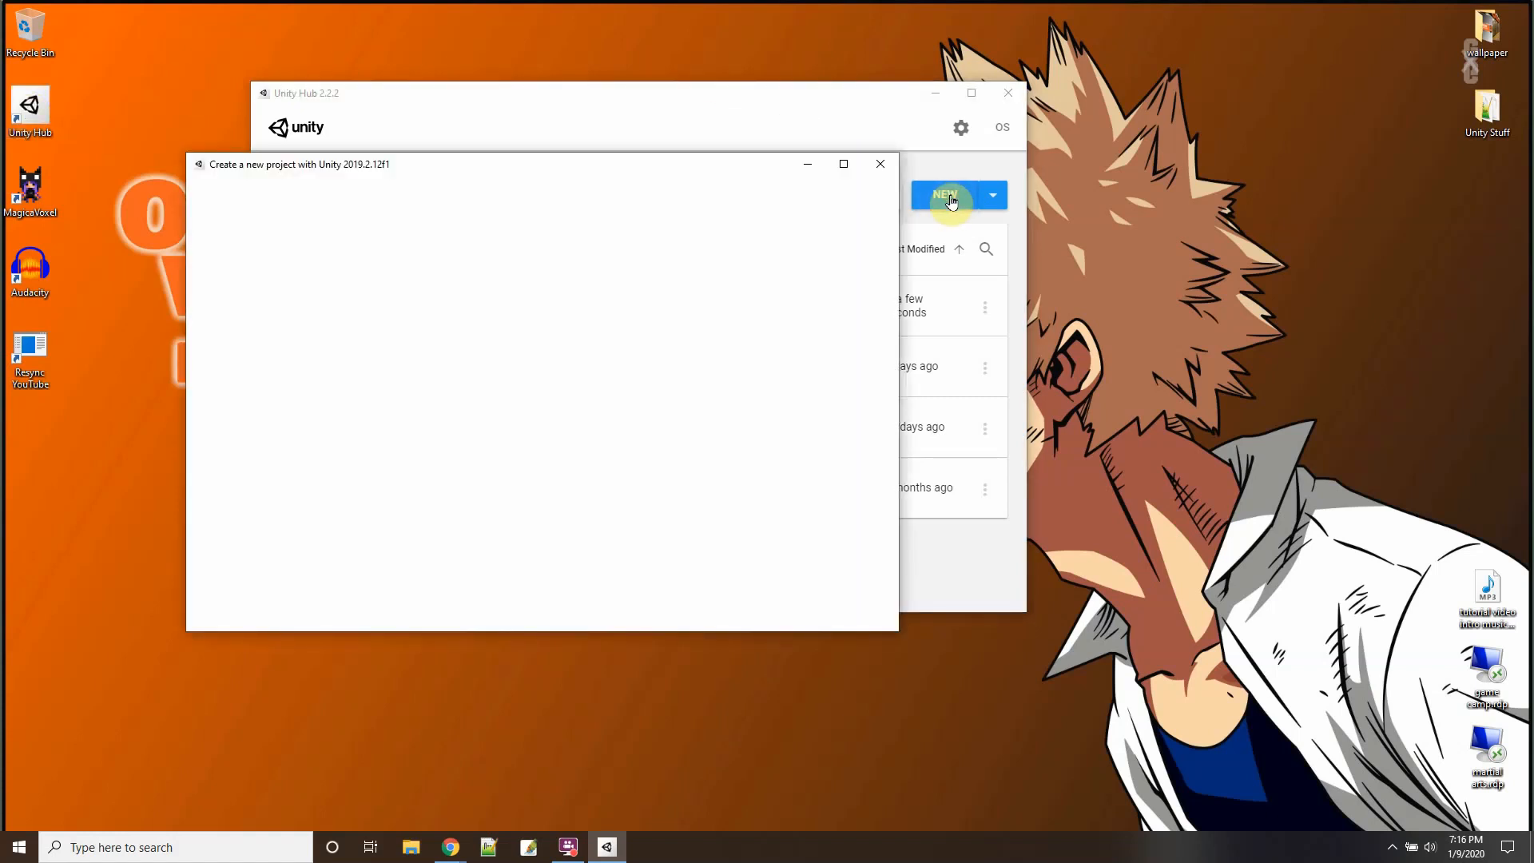
click(945, 195)
text(spring)
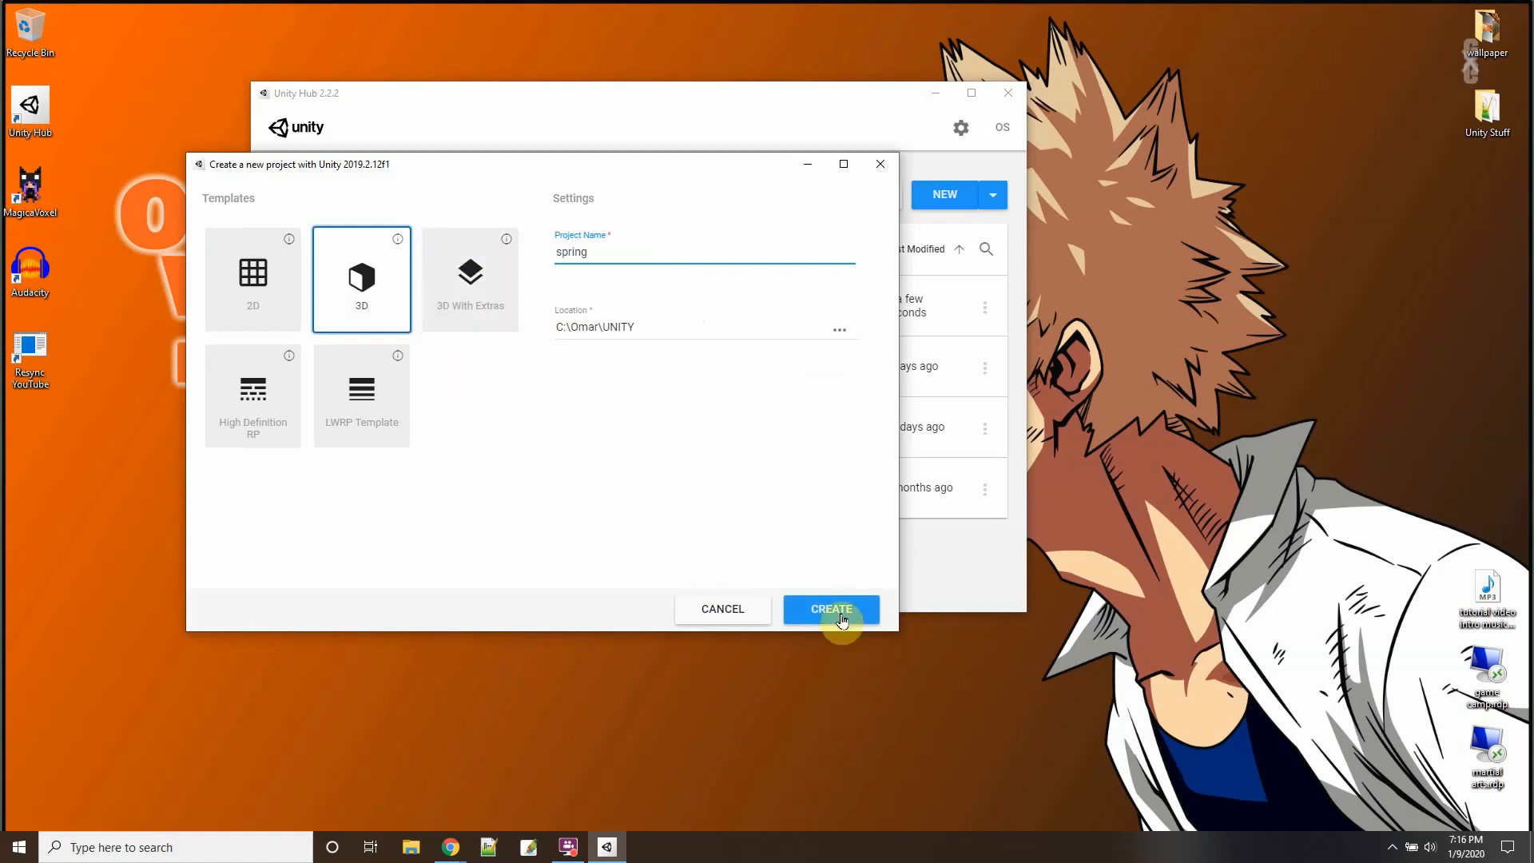
click(831, 609)
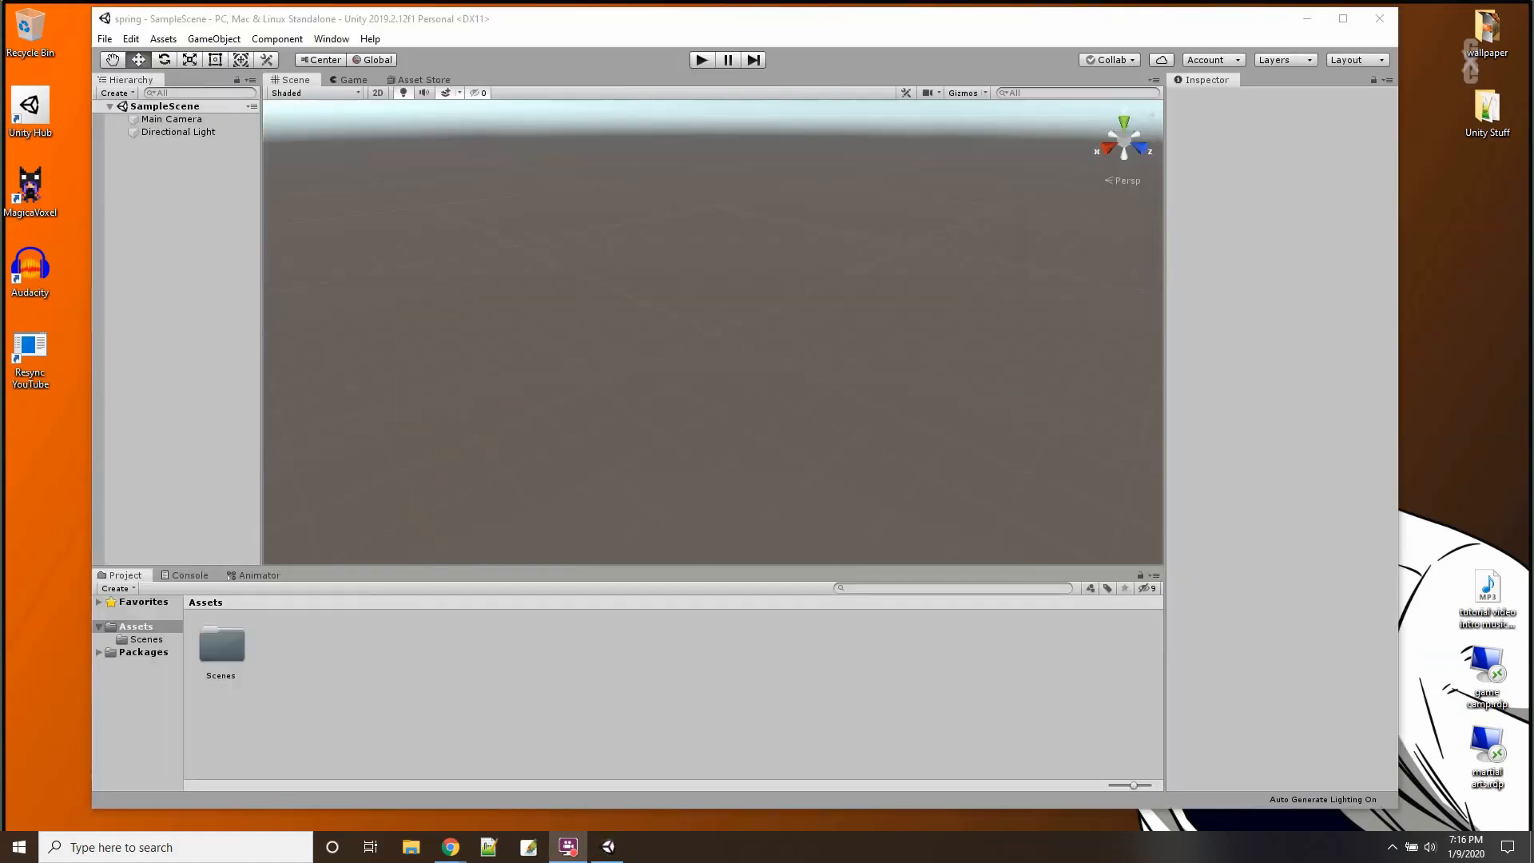
Step: Add a Plane to SampleScene and rename it Floor
right_click(161, 105)
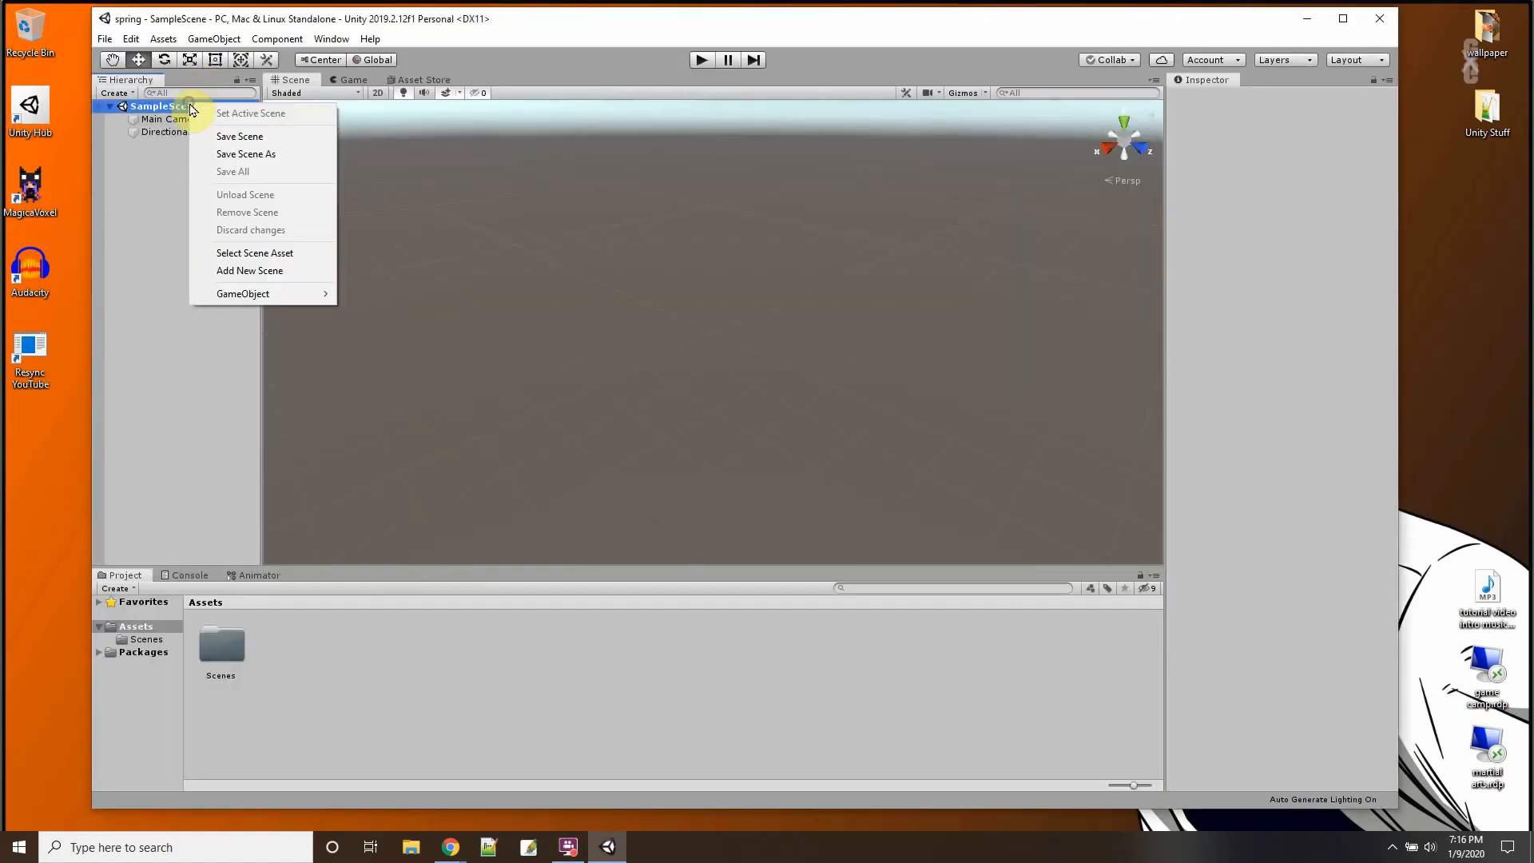
mouse_move(380, 312)
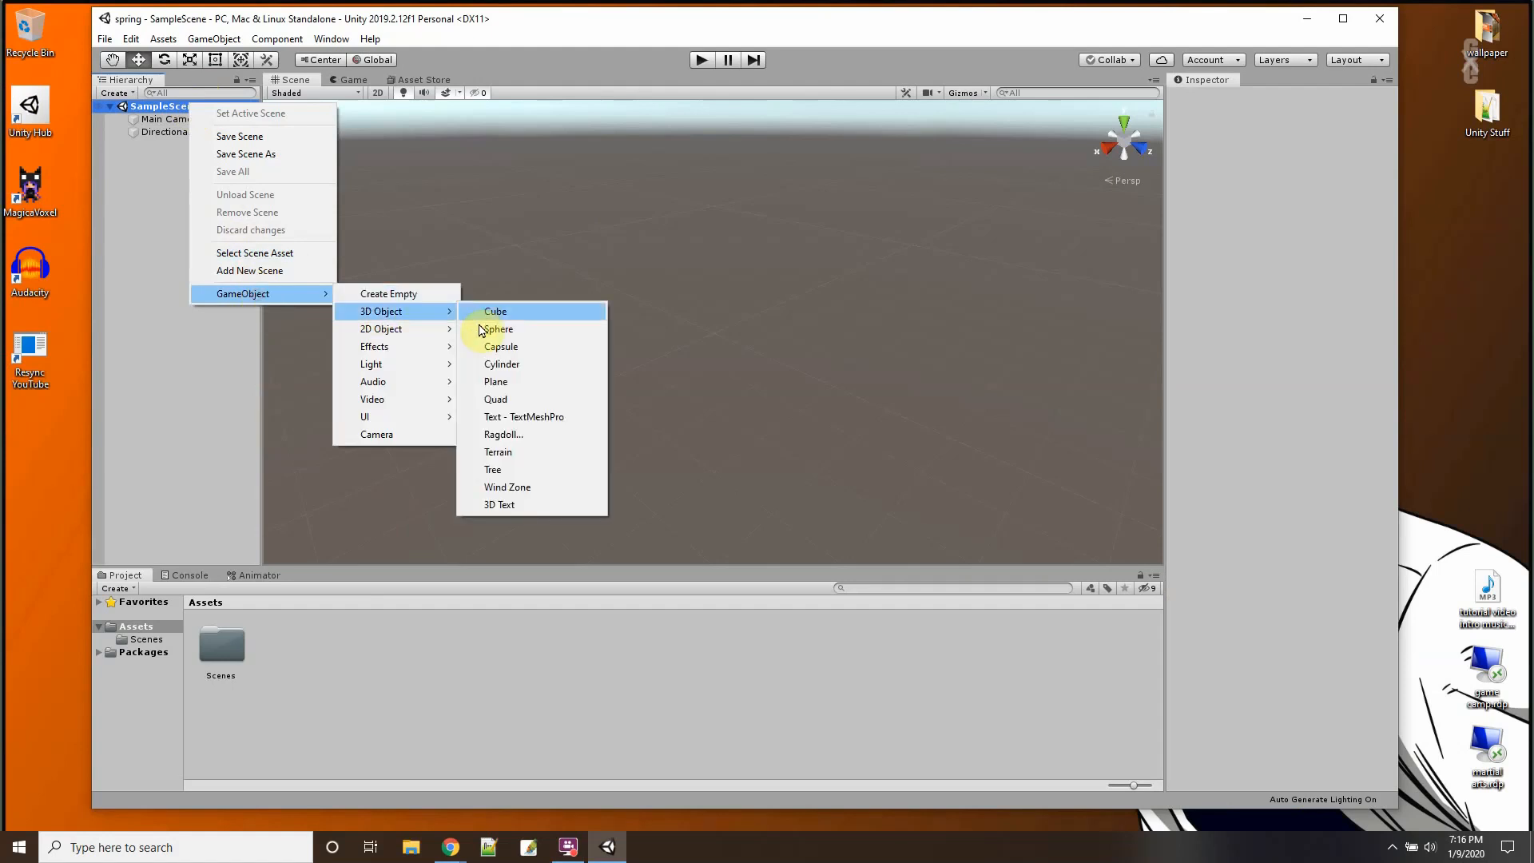
click(495, 380)
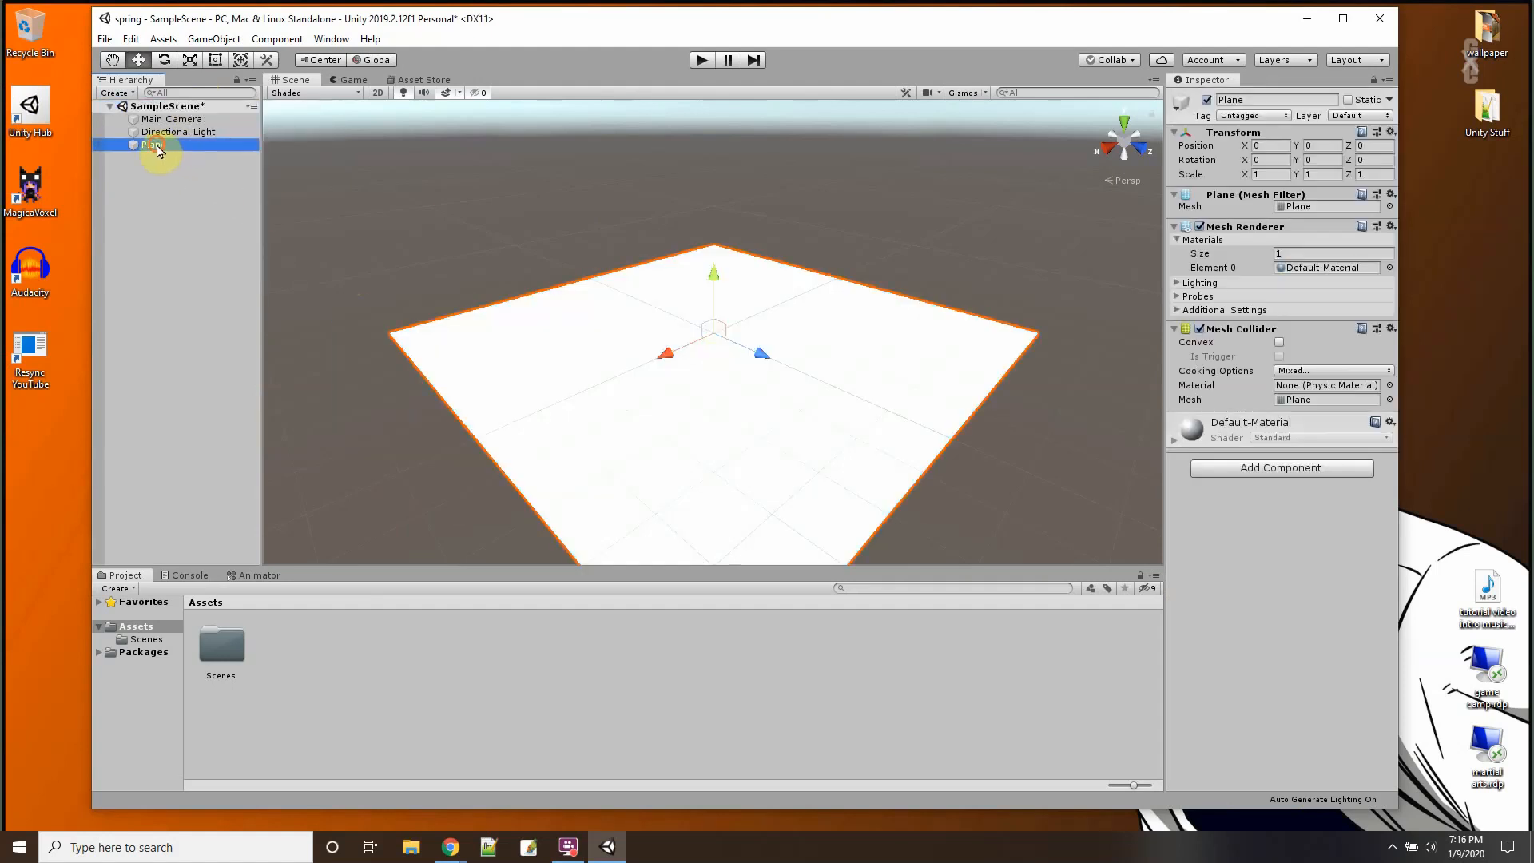
double_click(153, 145)
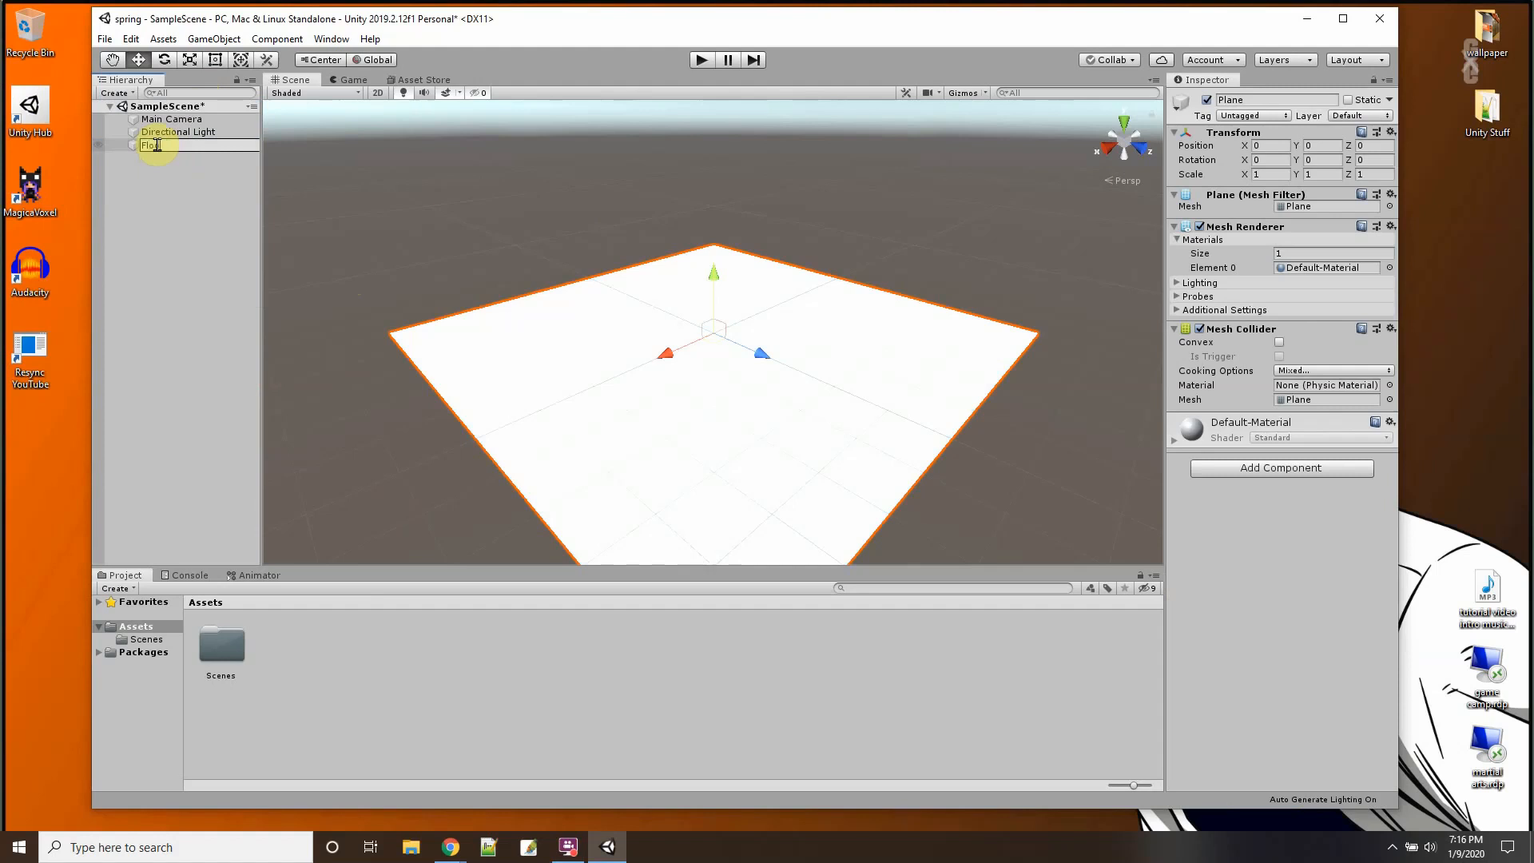
right_click(147, 106)
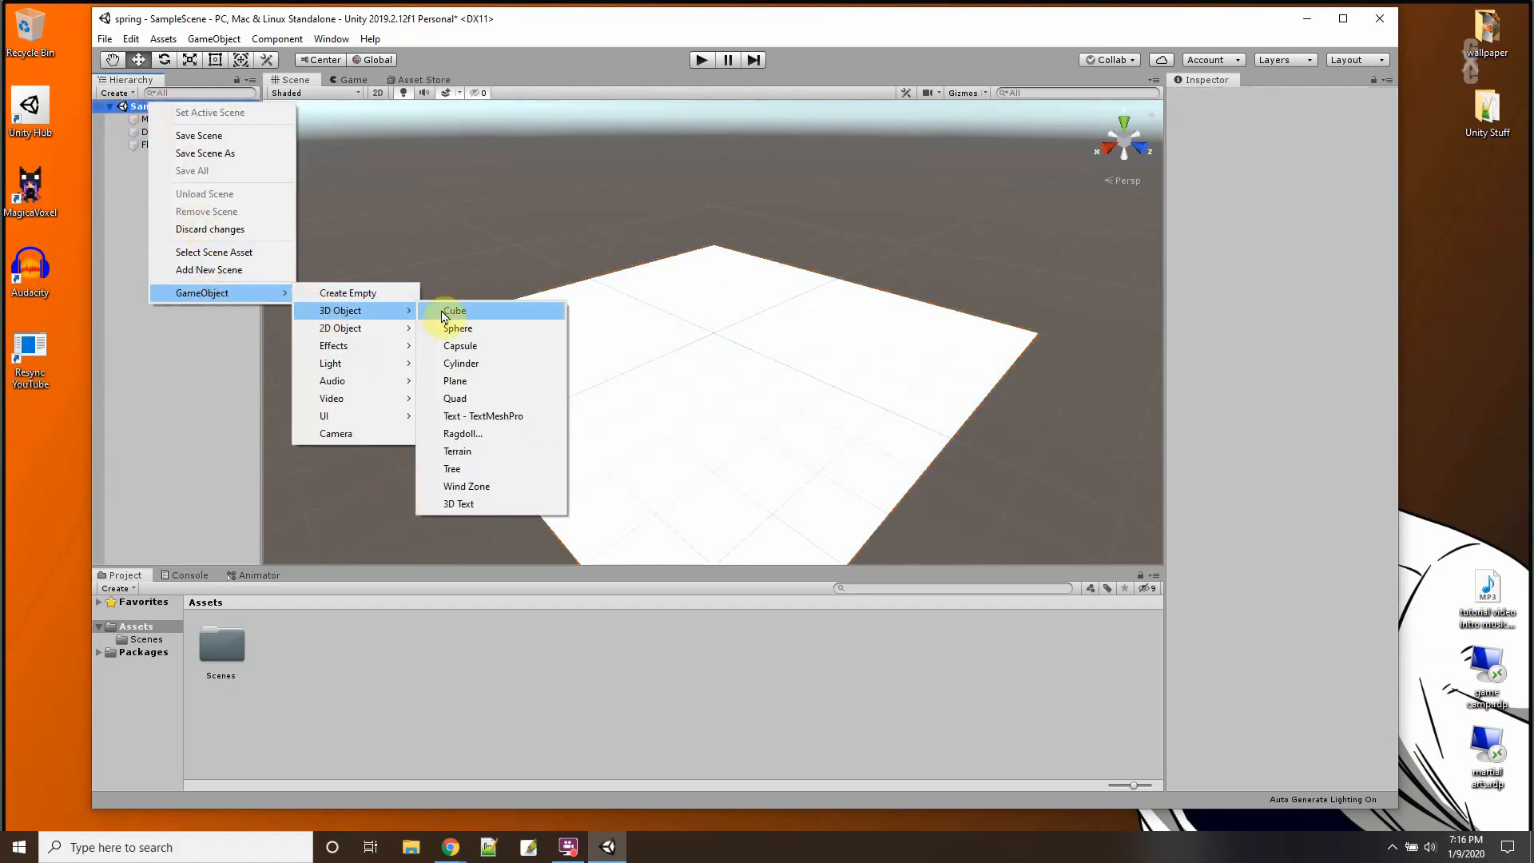
Step: Add a Cube raised high above the Floor and give it a Rigidbody
click(453, 310)
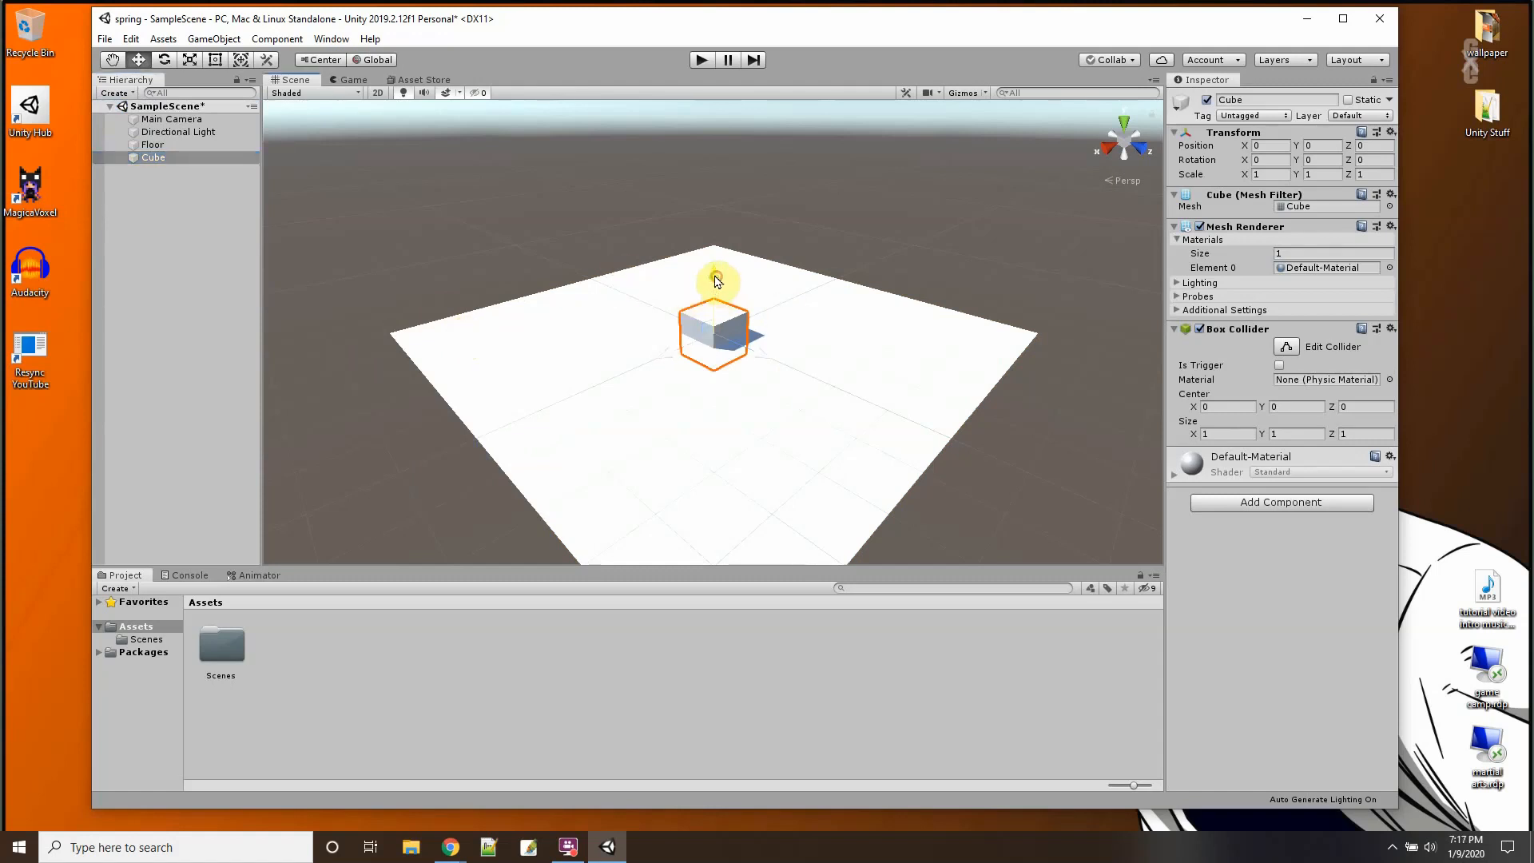
drag(716, 281, 712, 202)
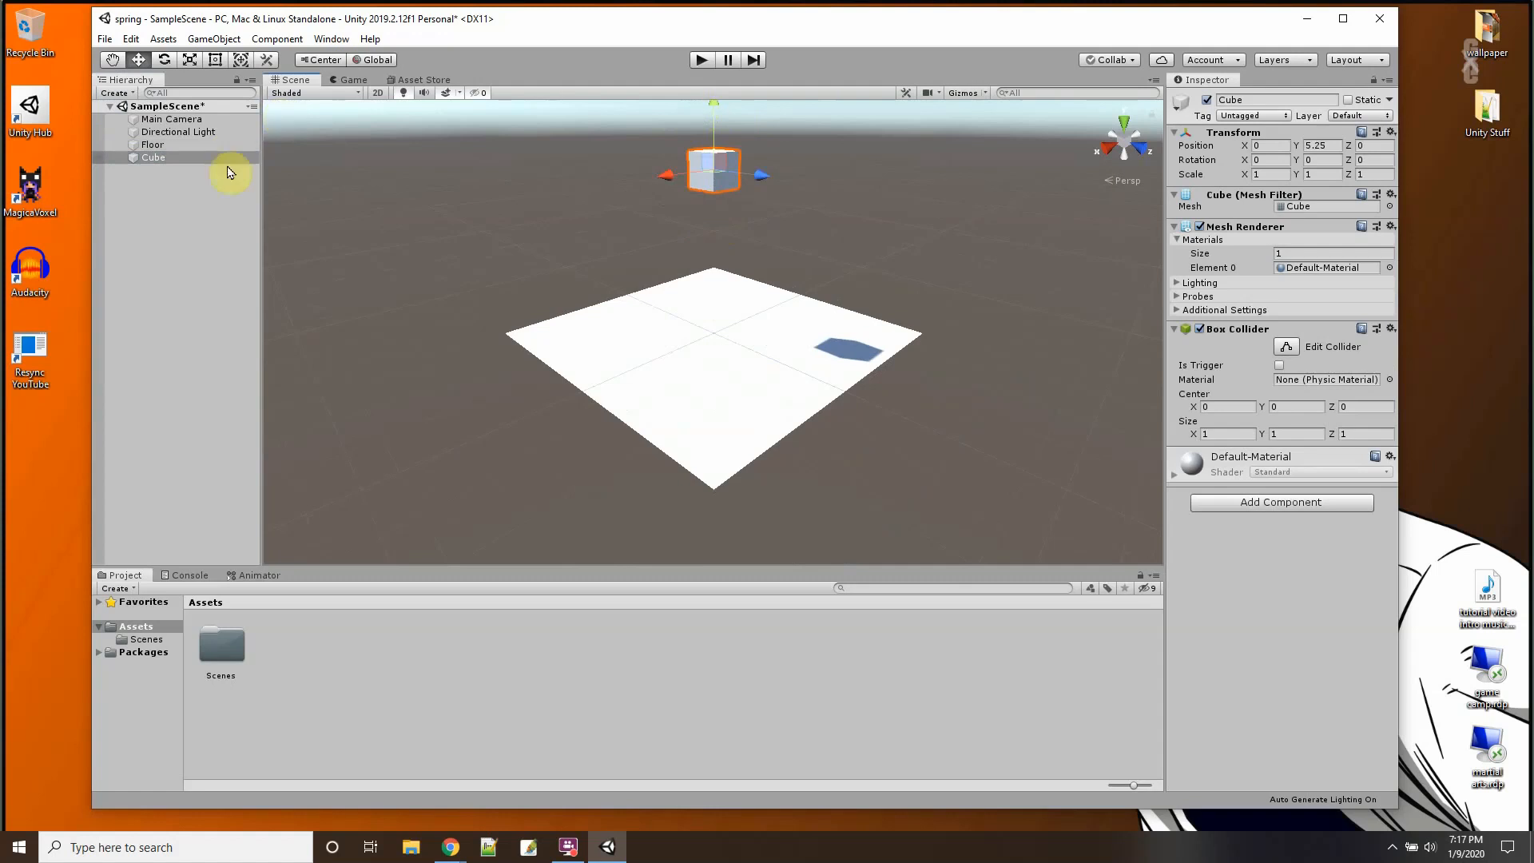
click(1280, 502)
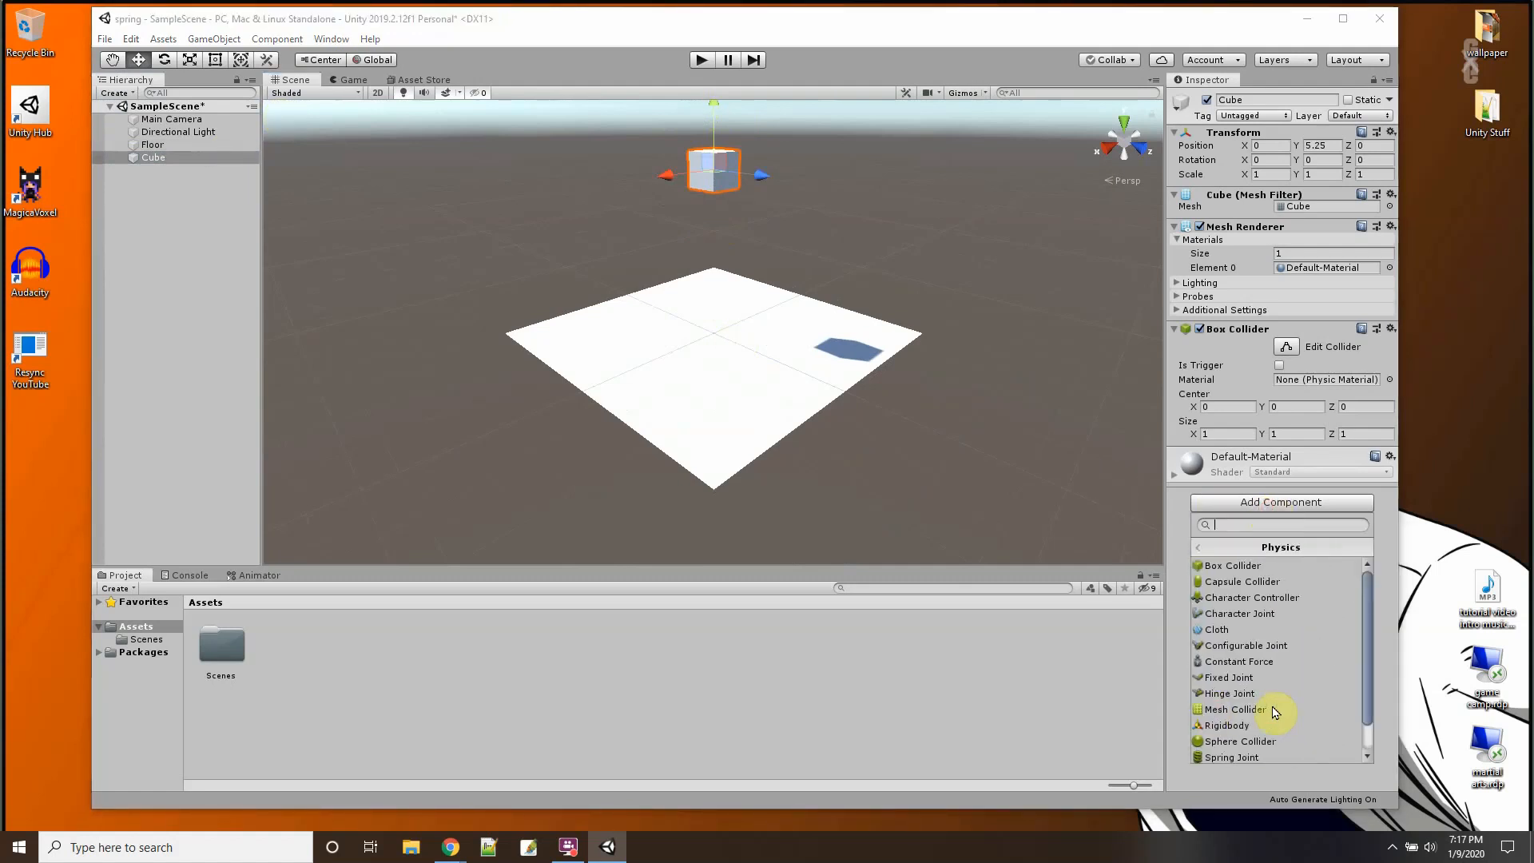
click(1227, 725)
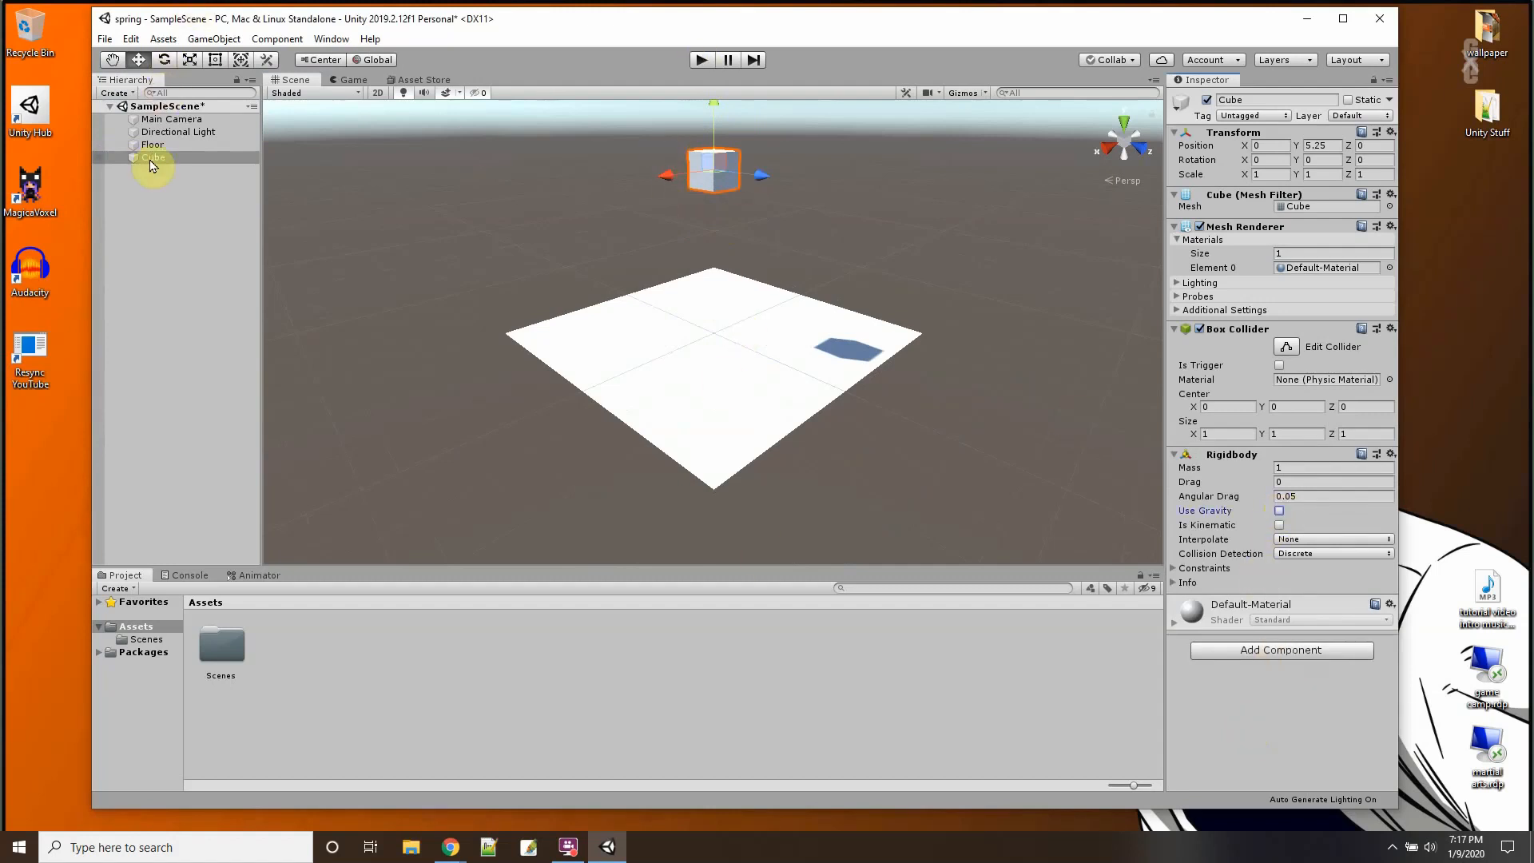
Step: Duplicate the Cube as Cube (1) below it with Use Gravity on, then test in Play mode
right_click(152, 159)
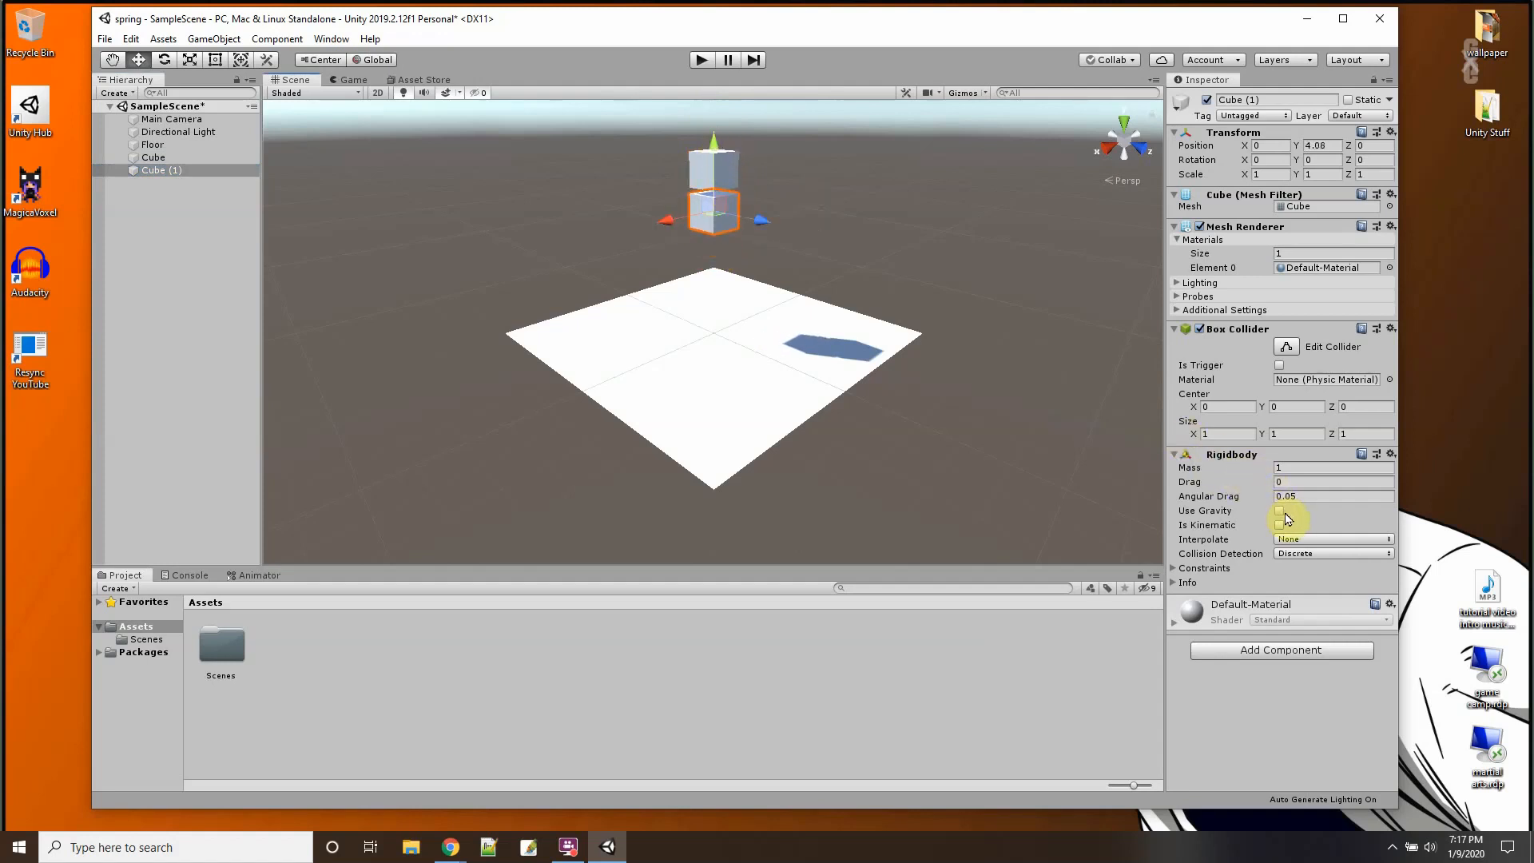
click(1280, 509)
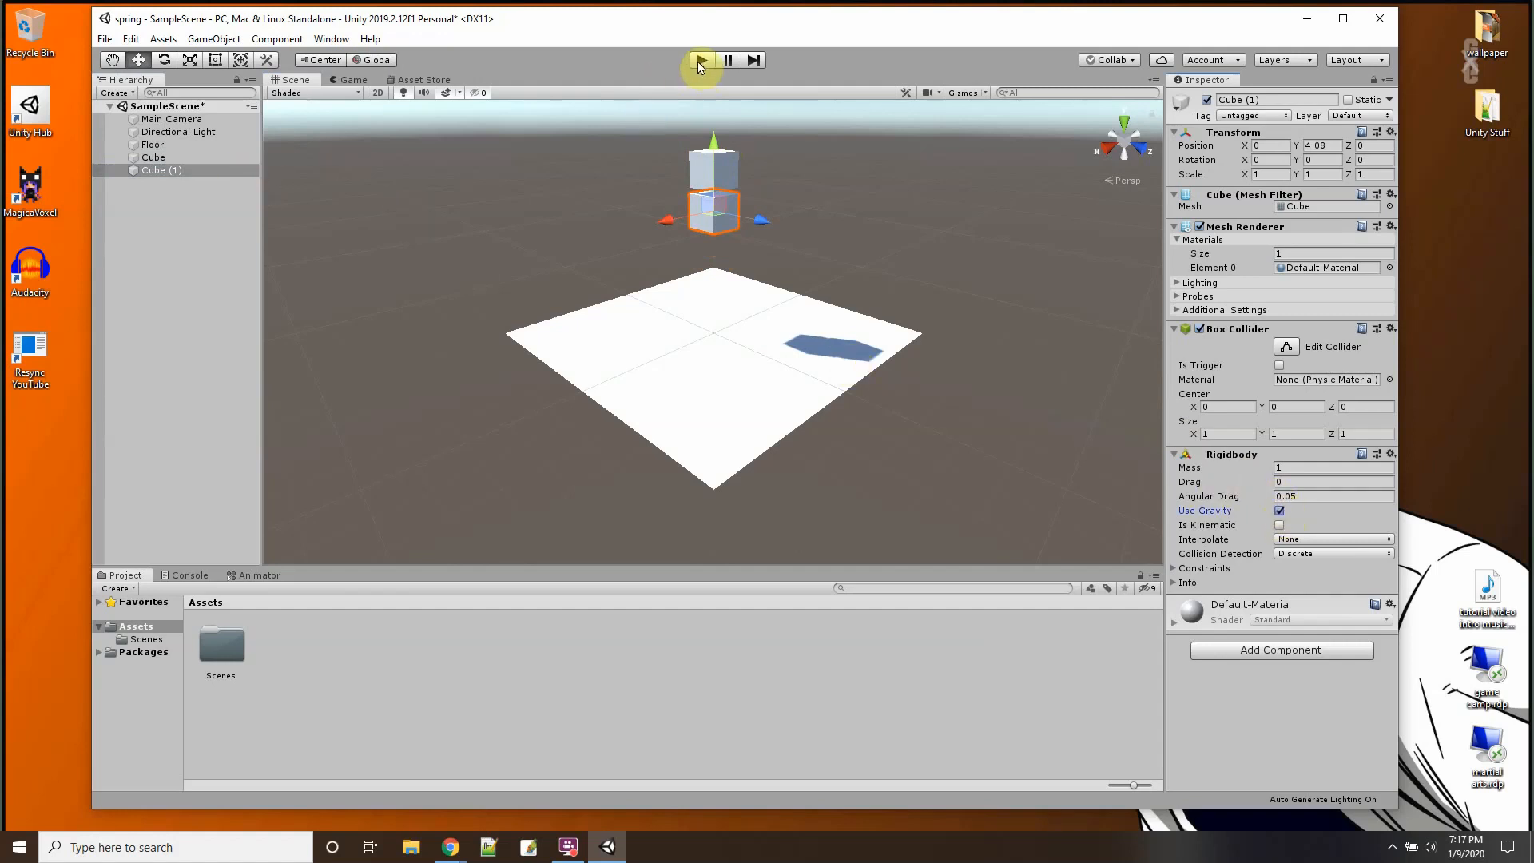
click(700, 59)
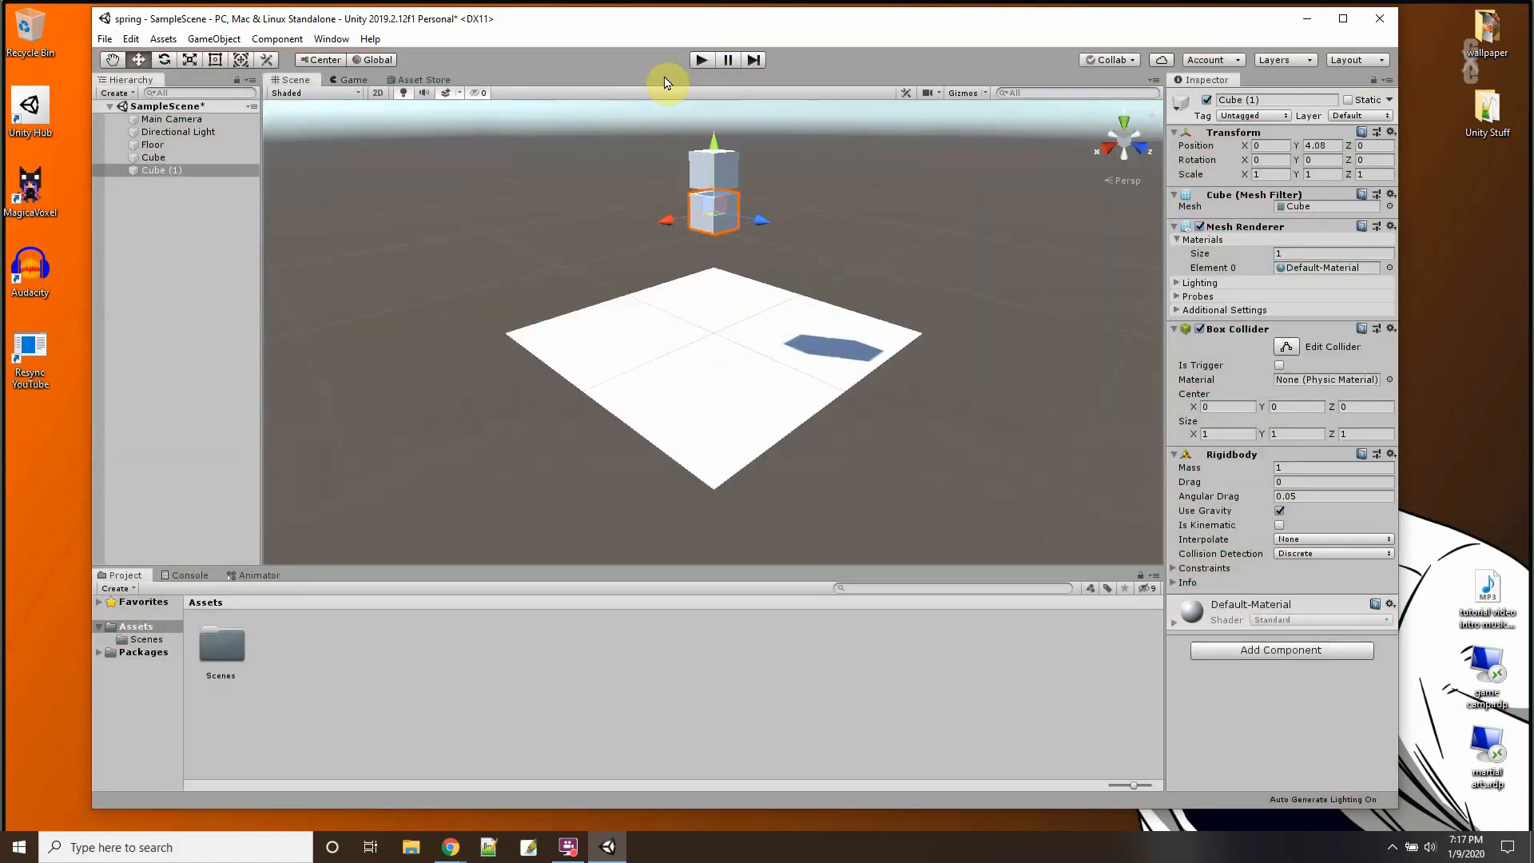
click(170, 118)
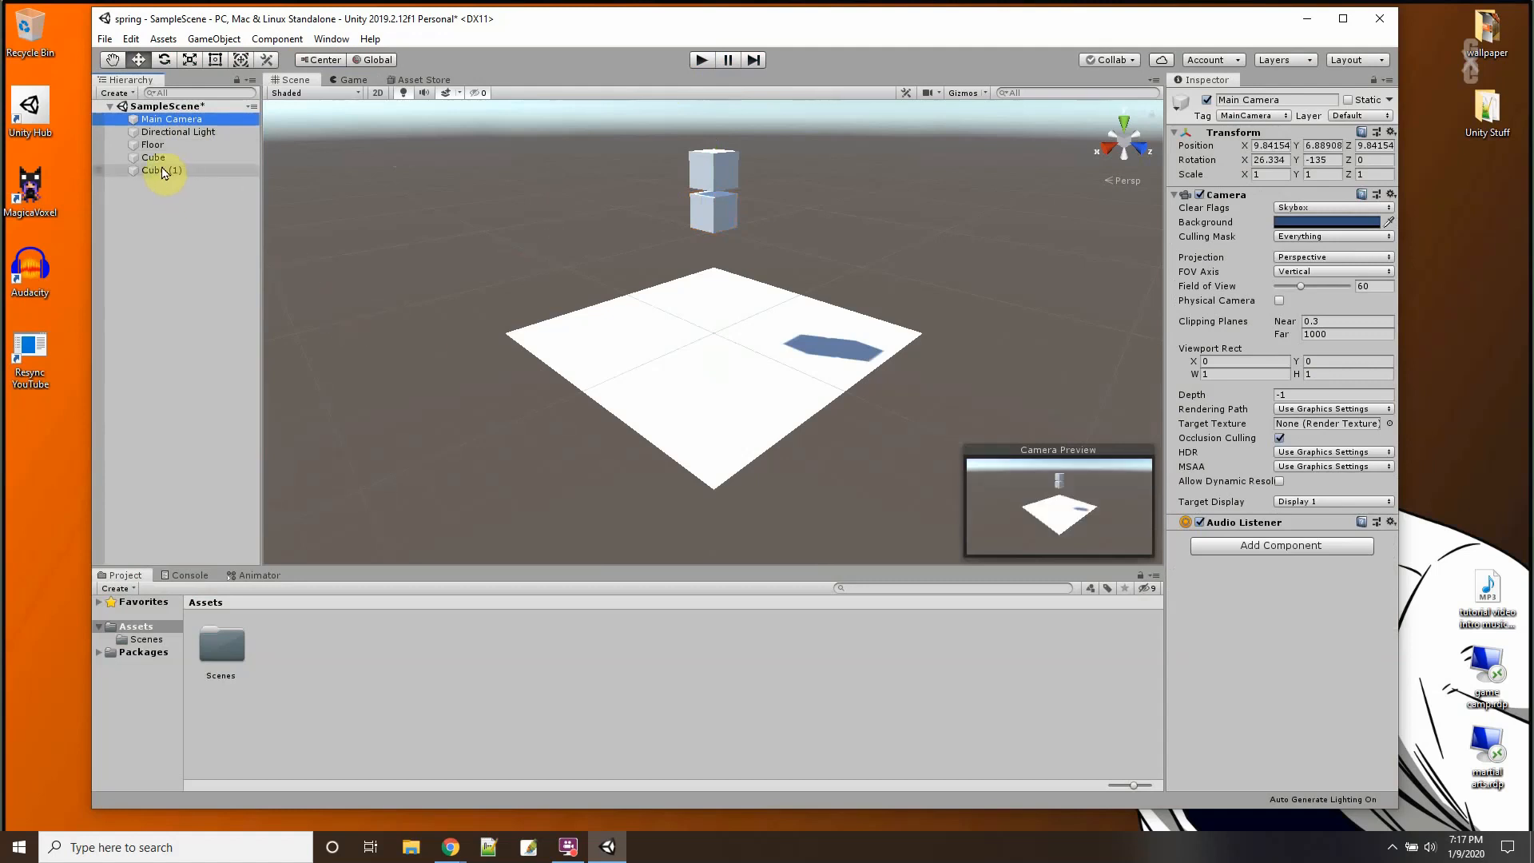
Step: Add a Spring Joint to the upper Cube with Cube (1) as its Connected Body
click(153, 159)
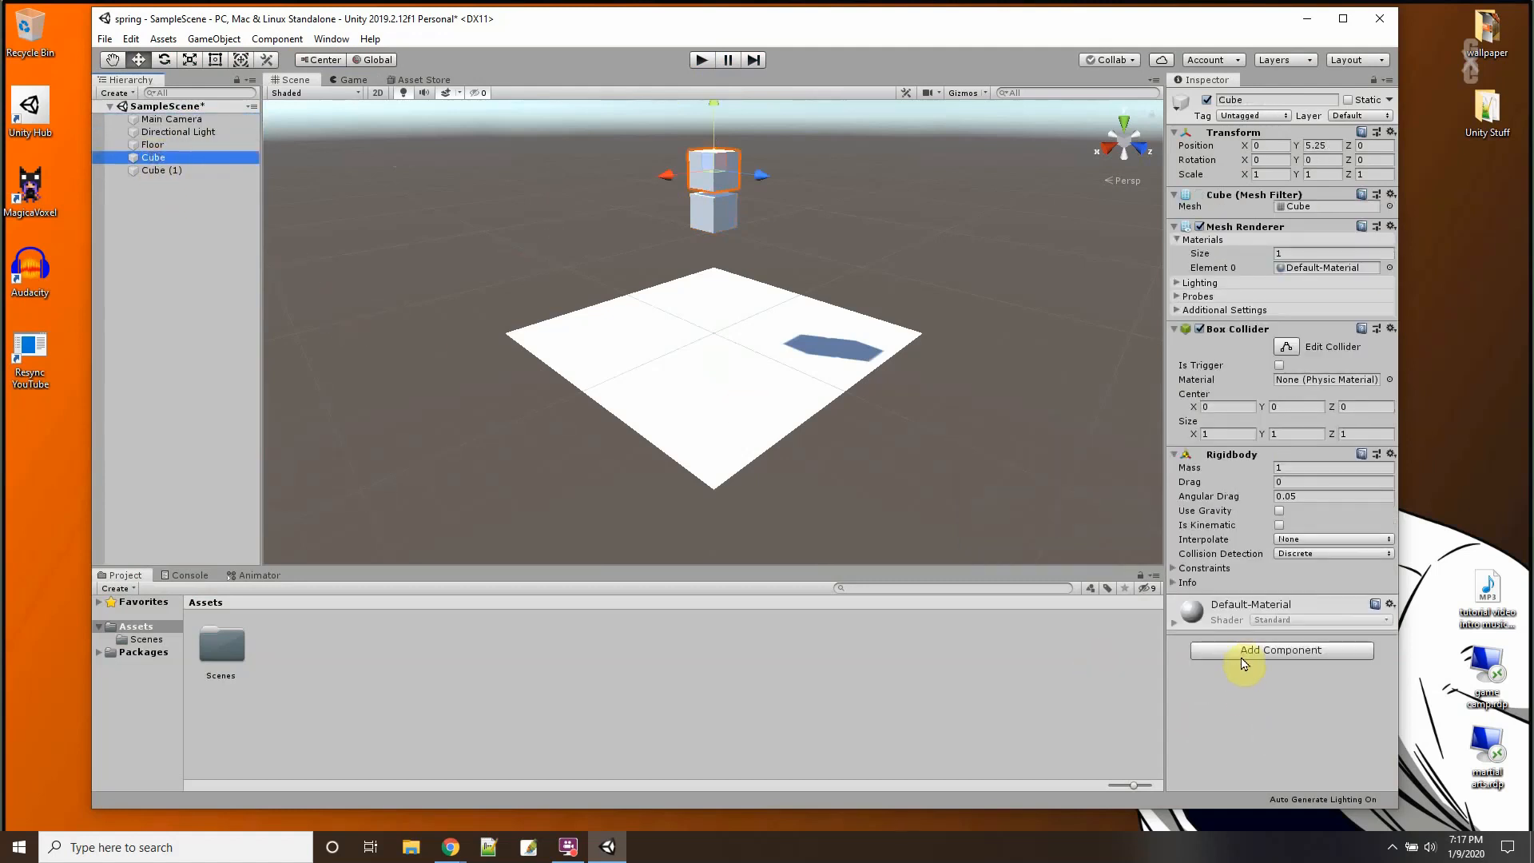
click(1280, 650)
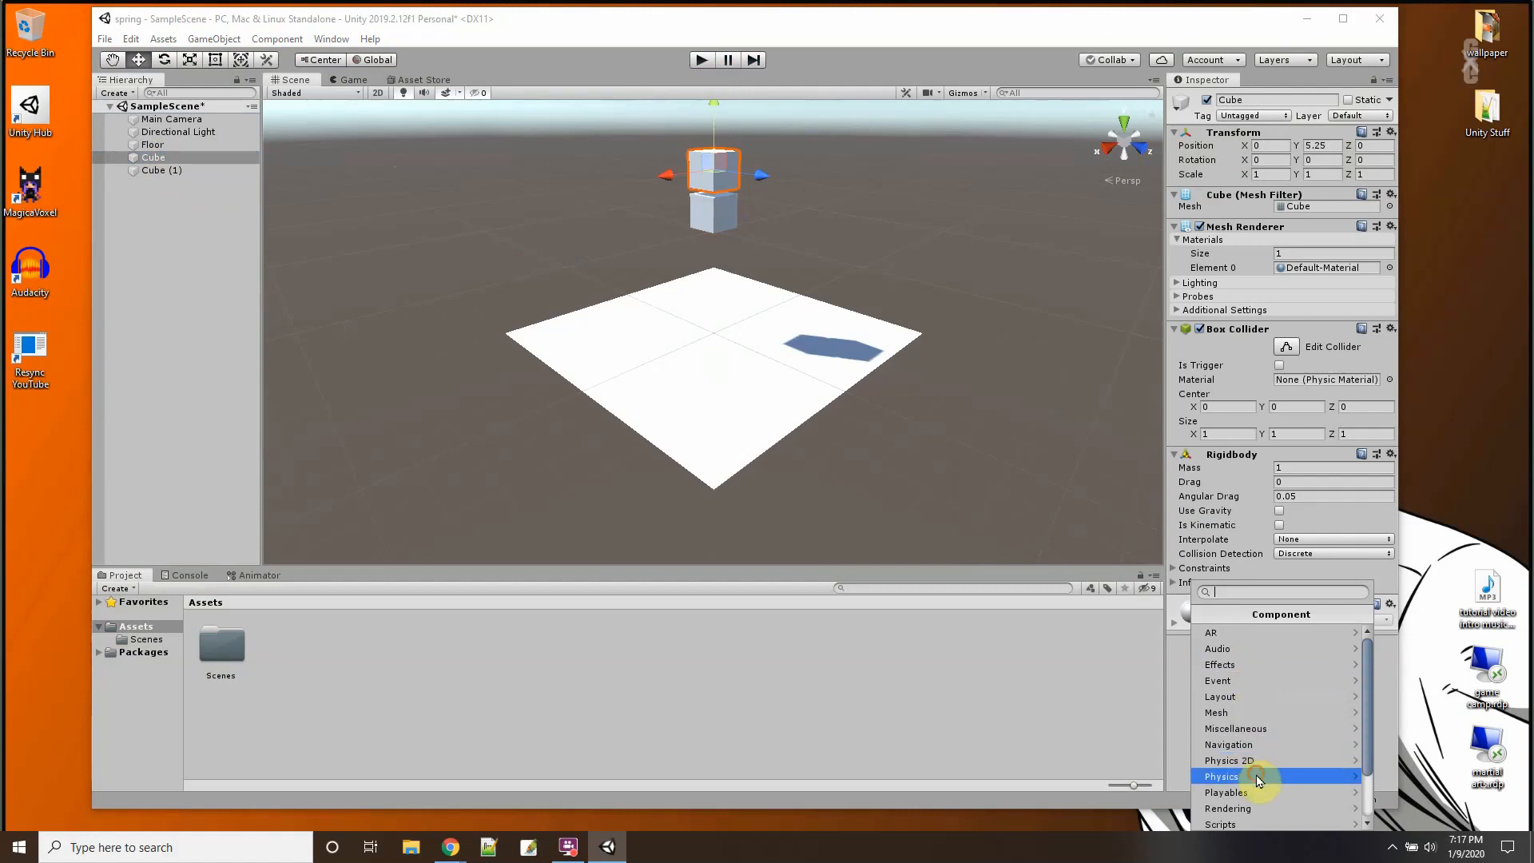
click(1221, 776)
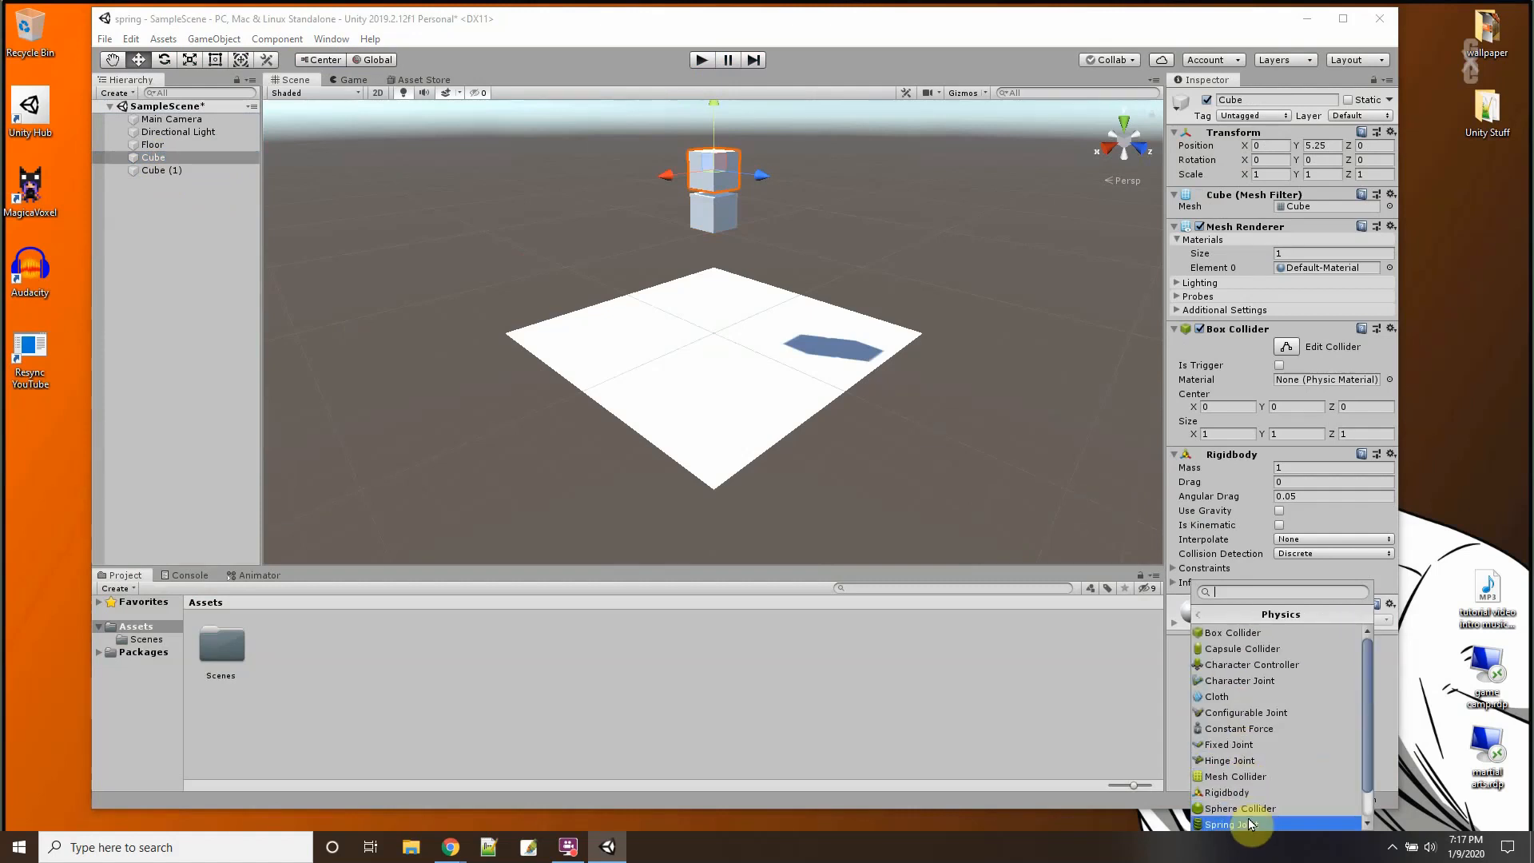
click(1235, 824)
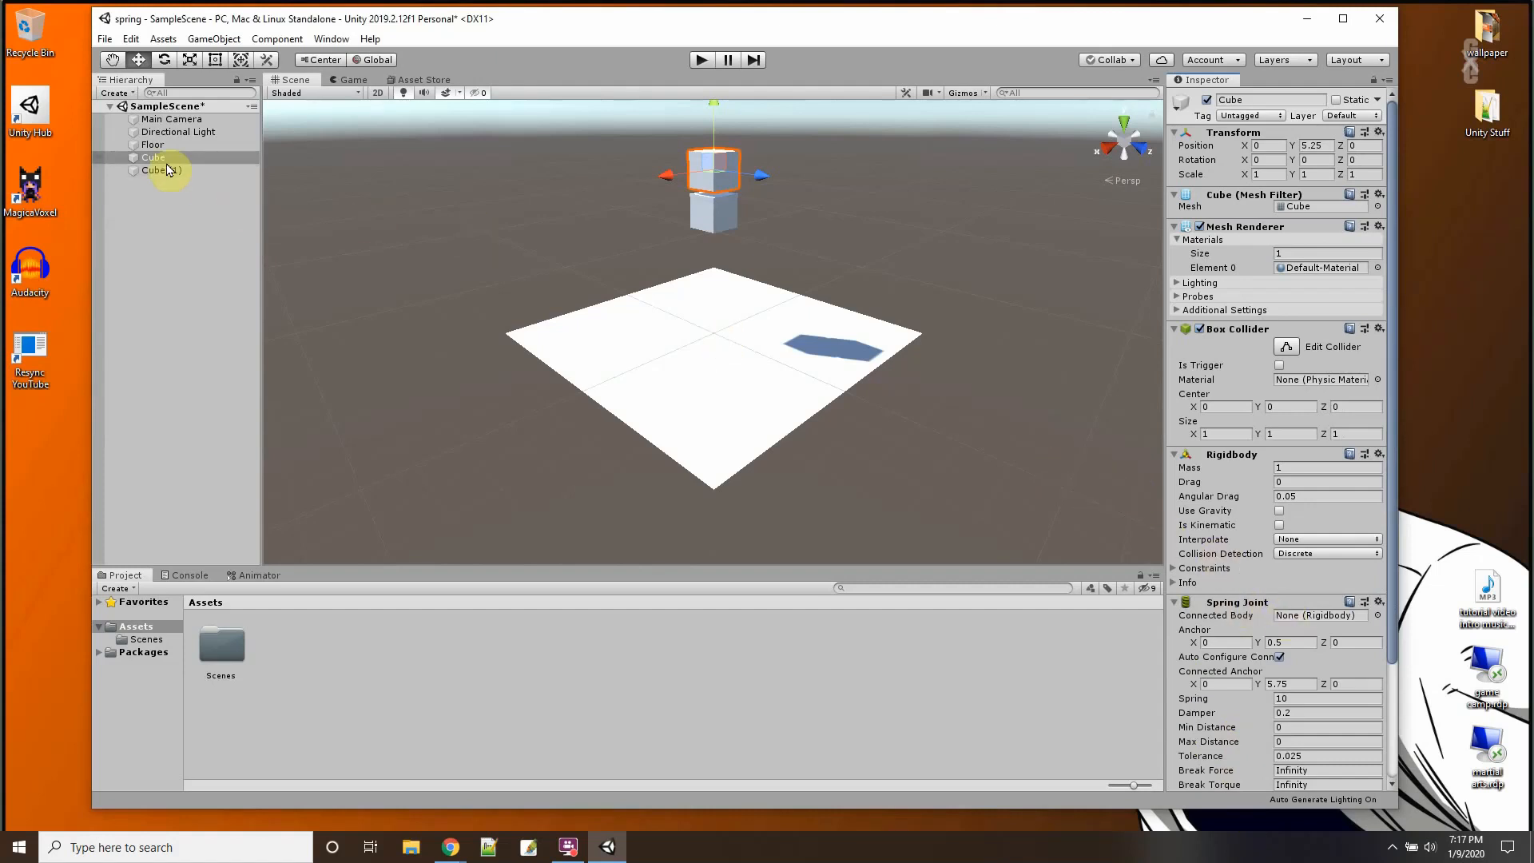
click(1318, 613)
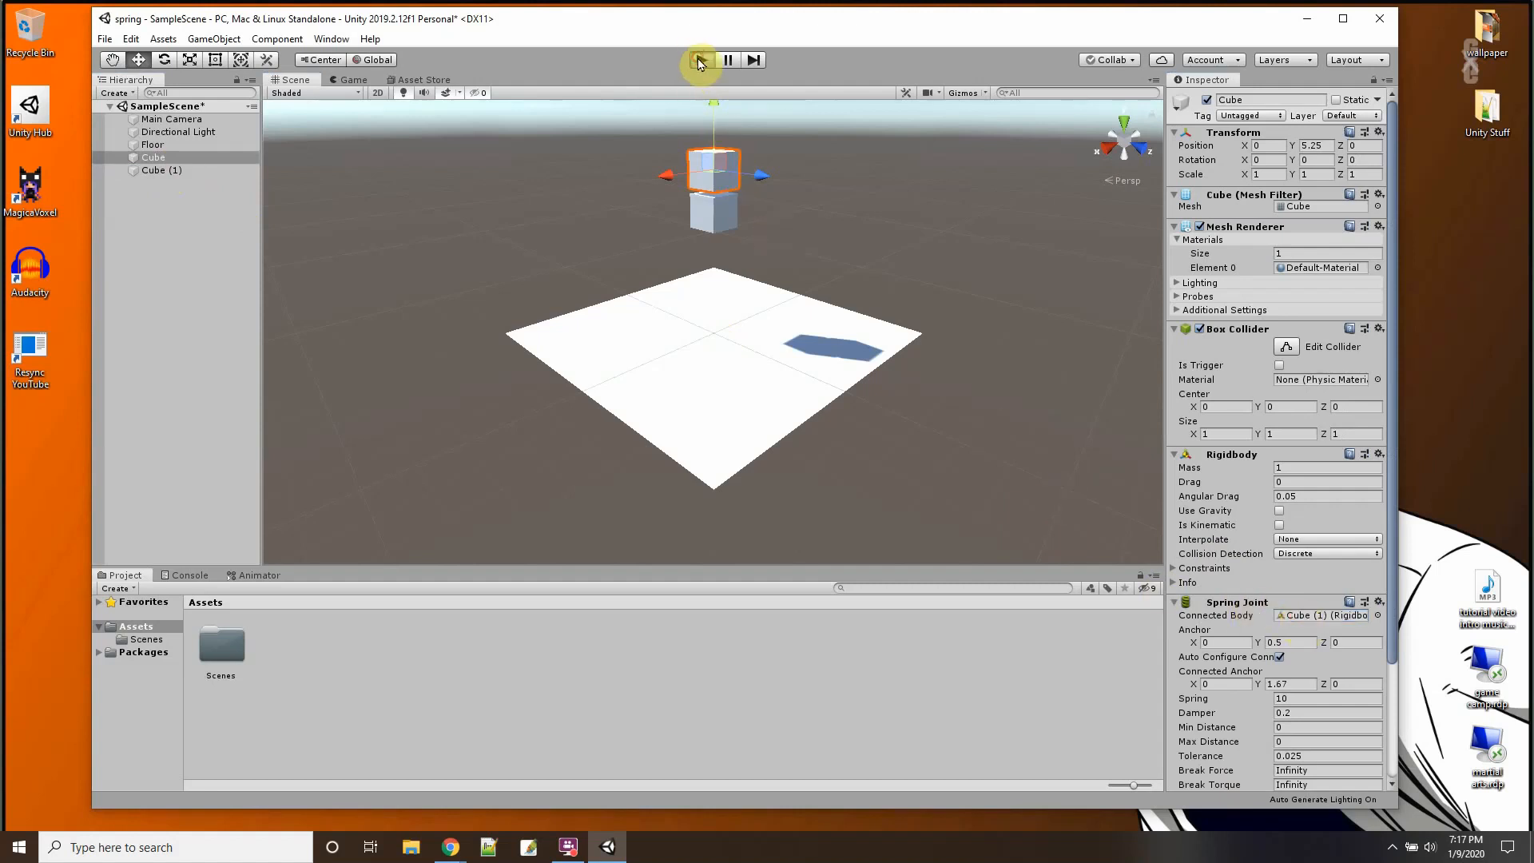
Step: Run the scene briefly, then tick Is Kinematic on the upper Cube's Rigidbody
click(700, 59)
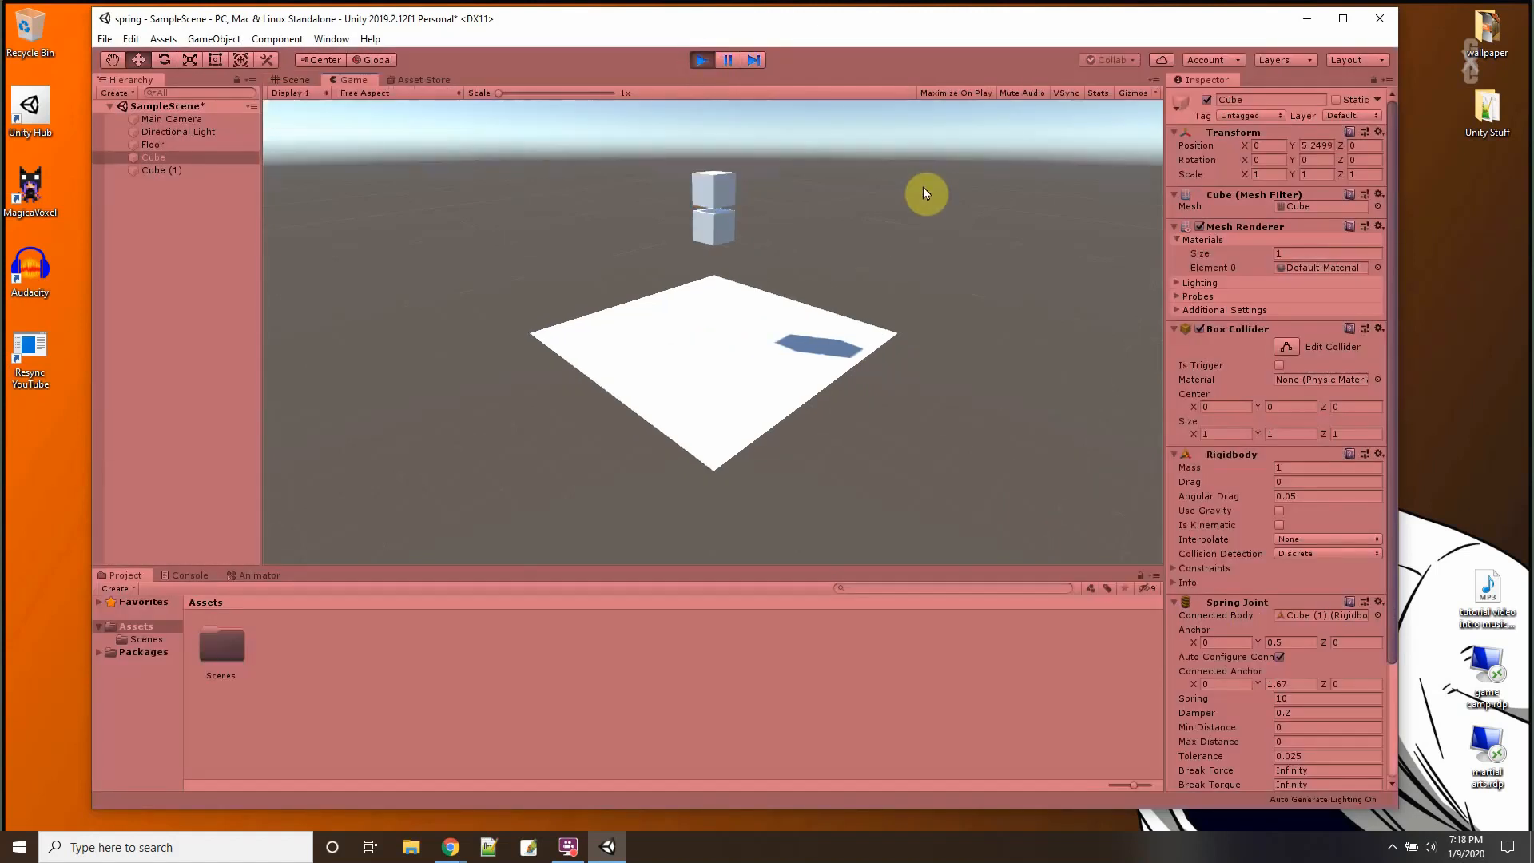
click(700, 60)
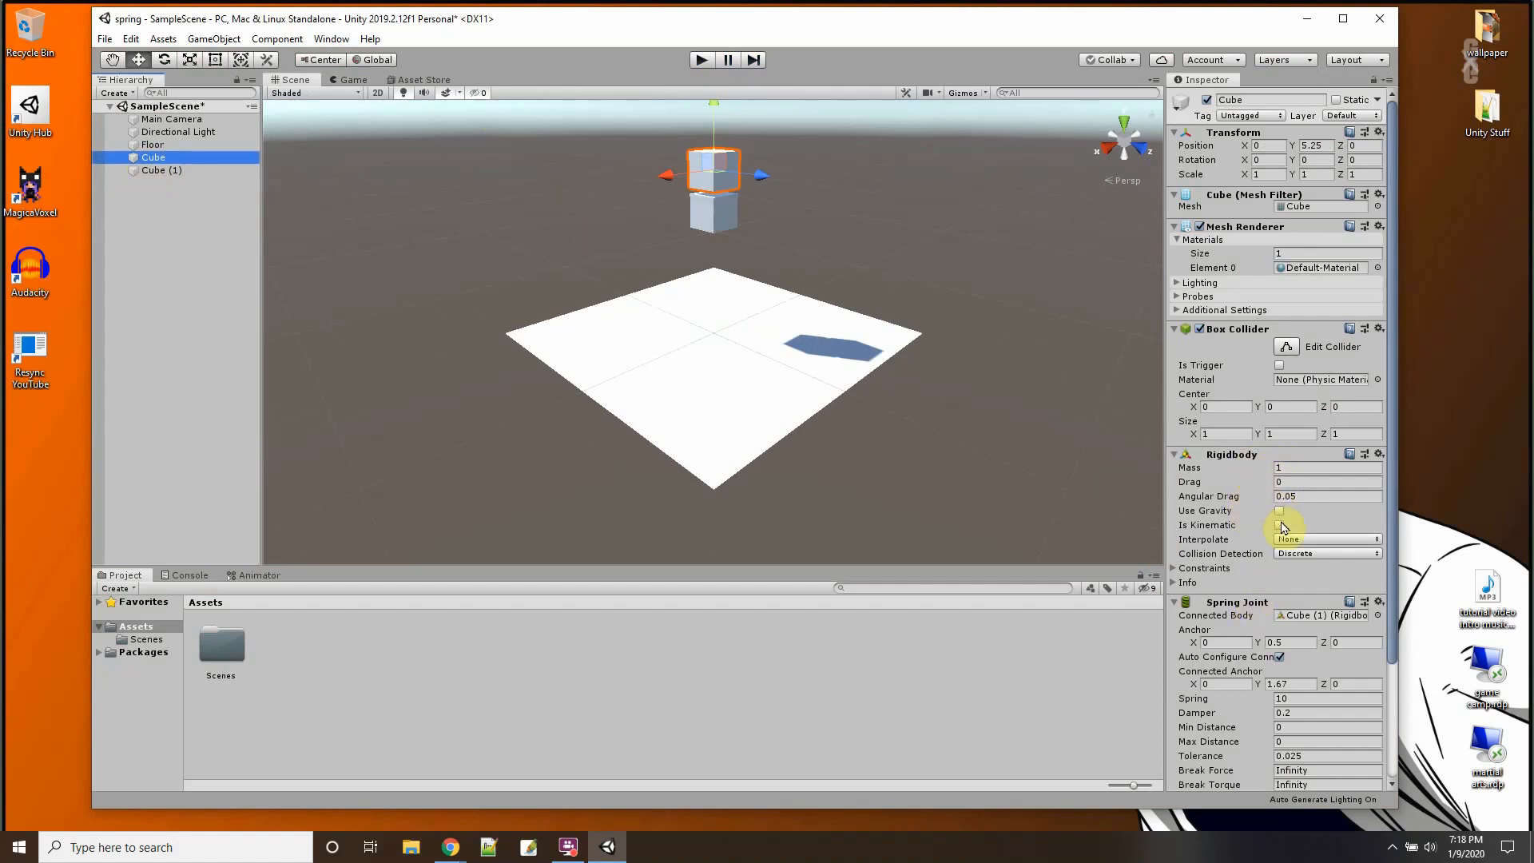
click(1278, 525)
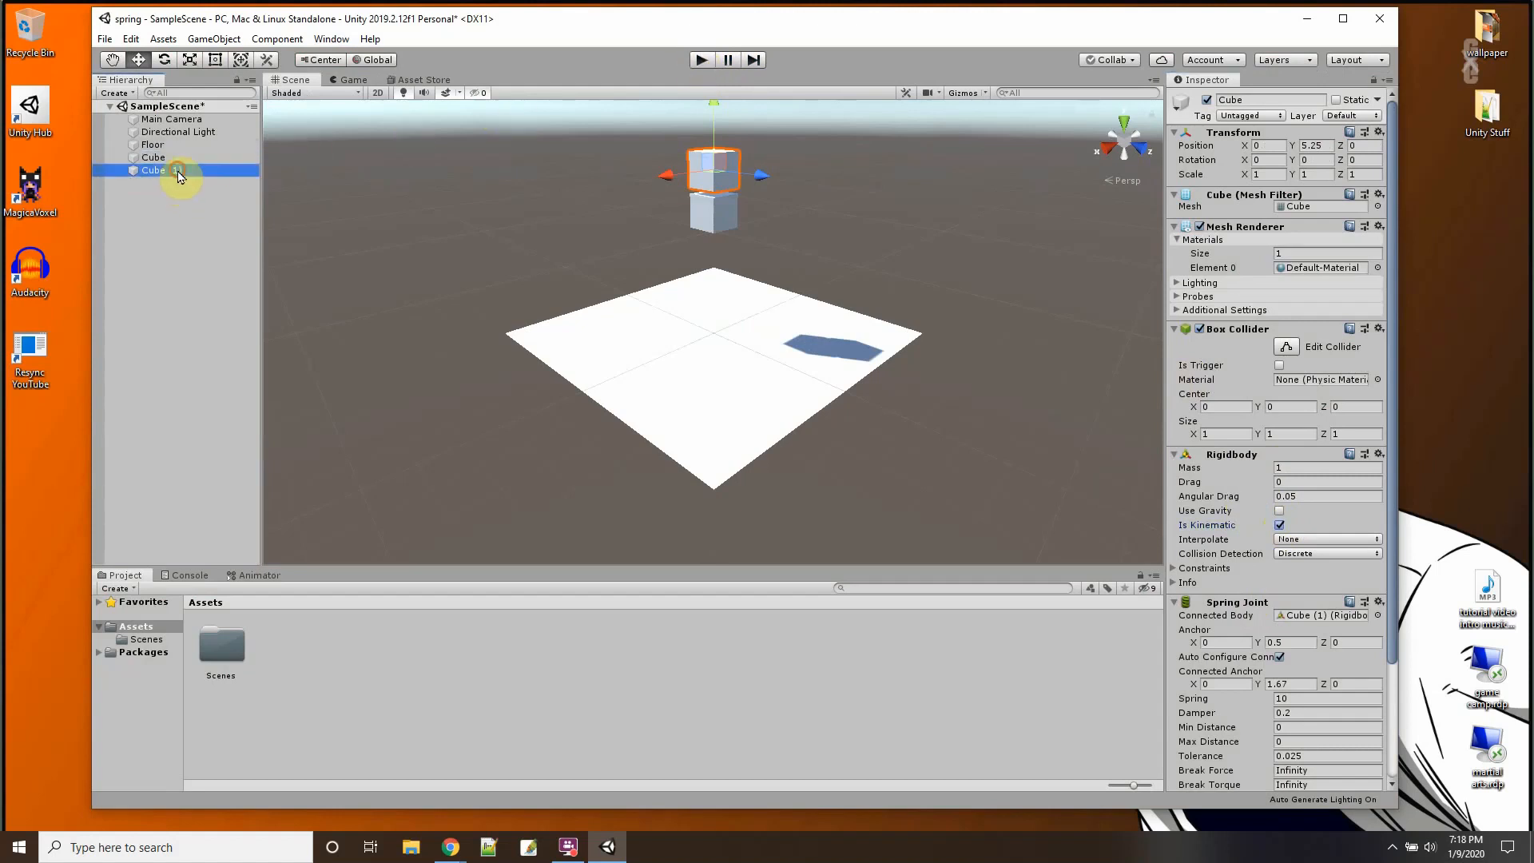
Step: Check Cube (1), reselect Cube, and test the kinematic setup in Play mode
click(154, 169)
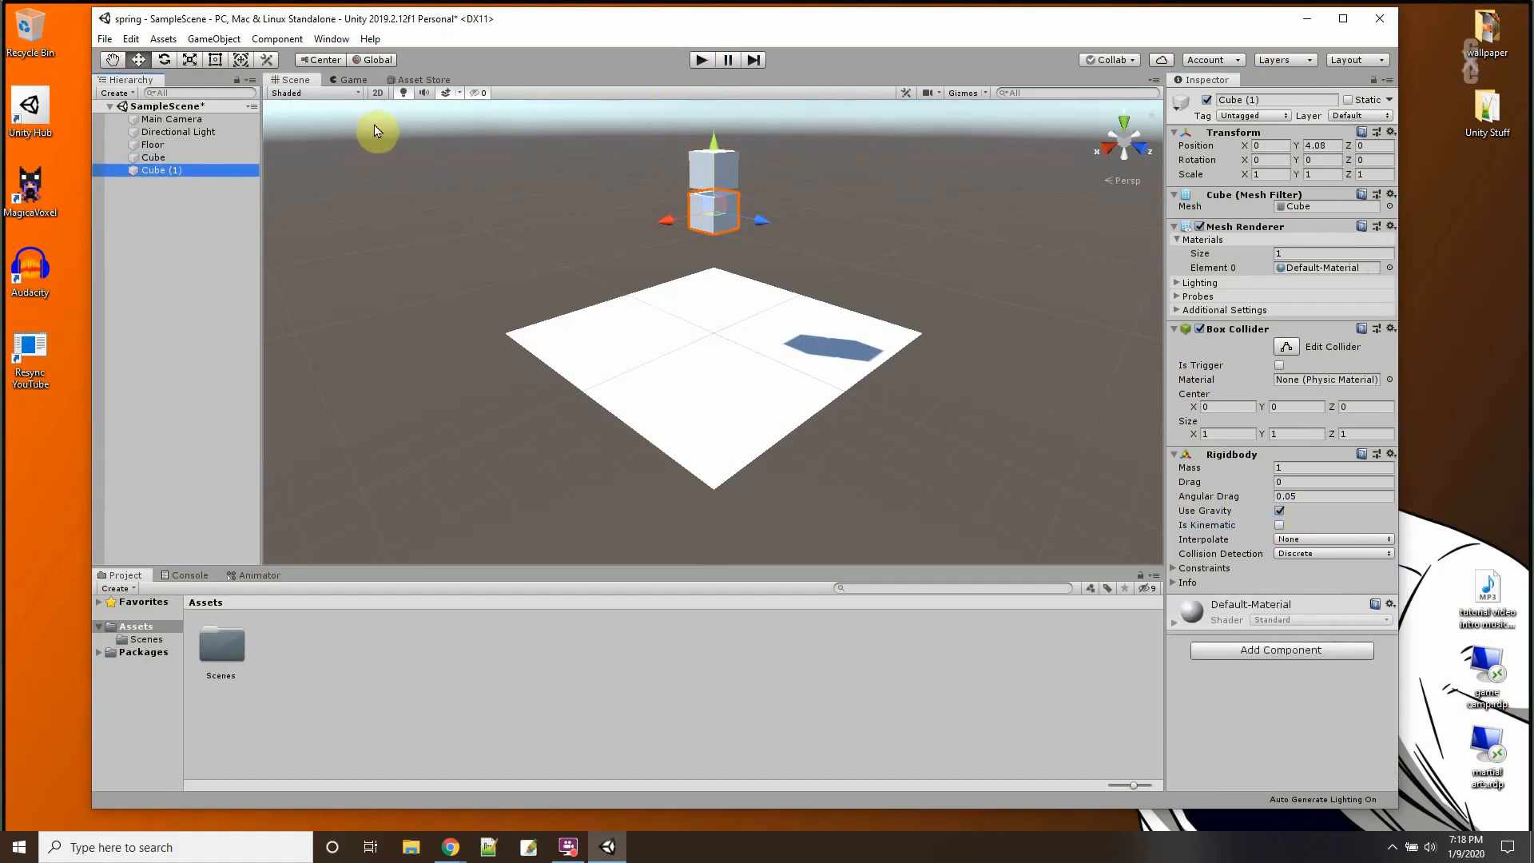
click(701, 59)
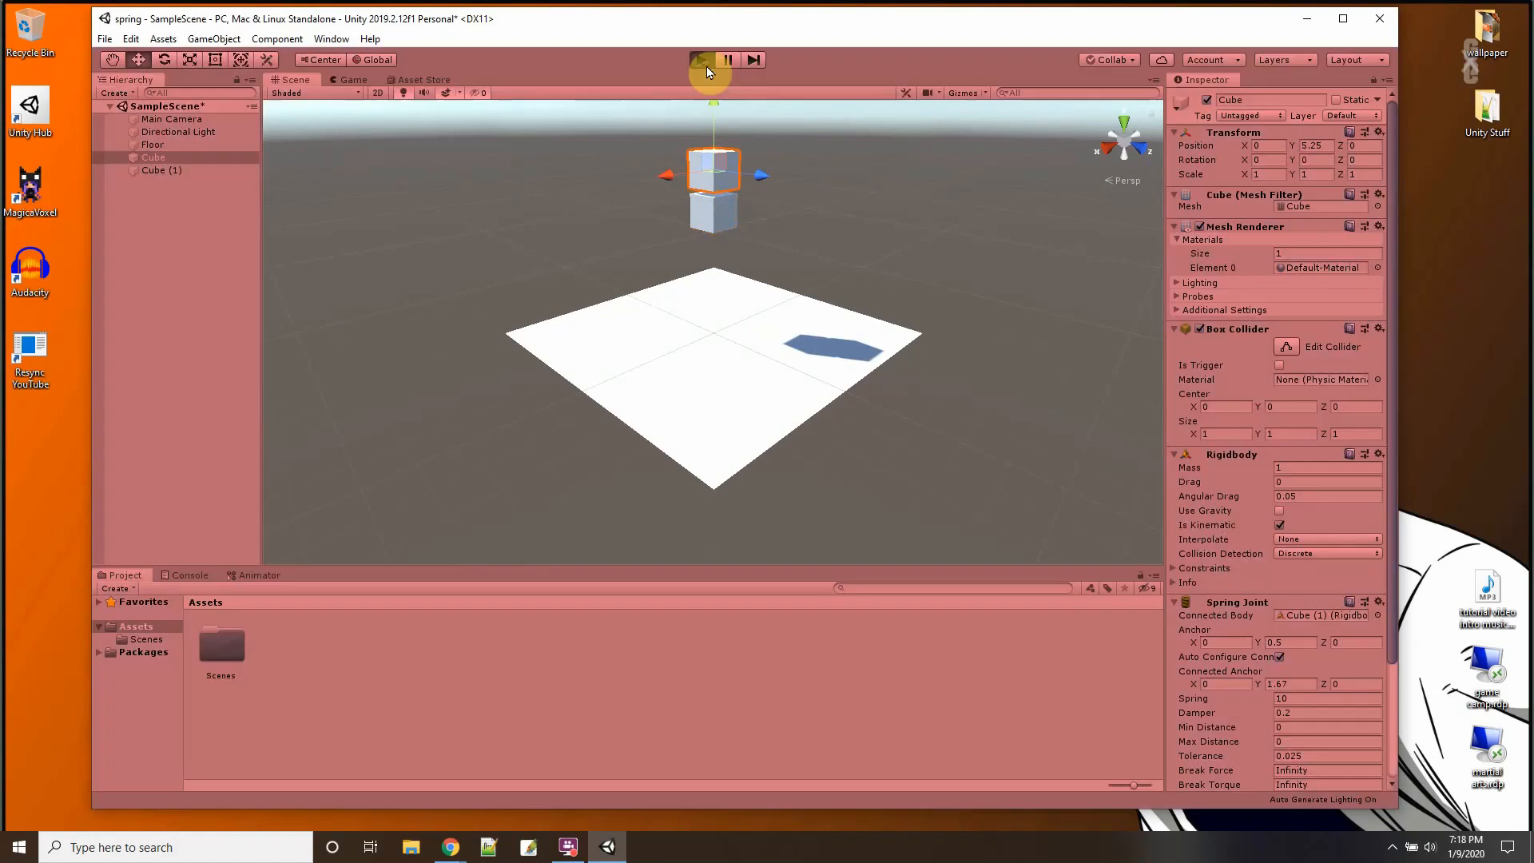
click(699, 59)
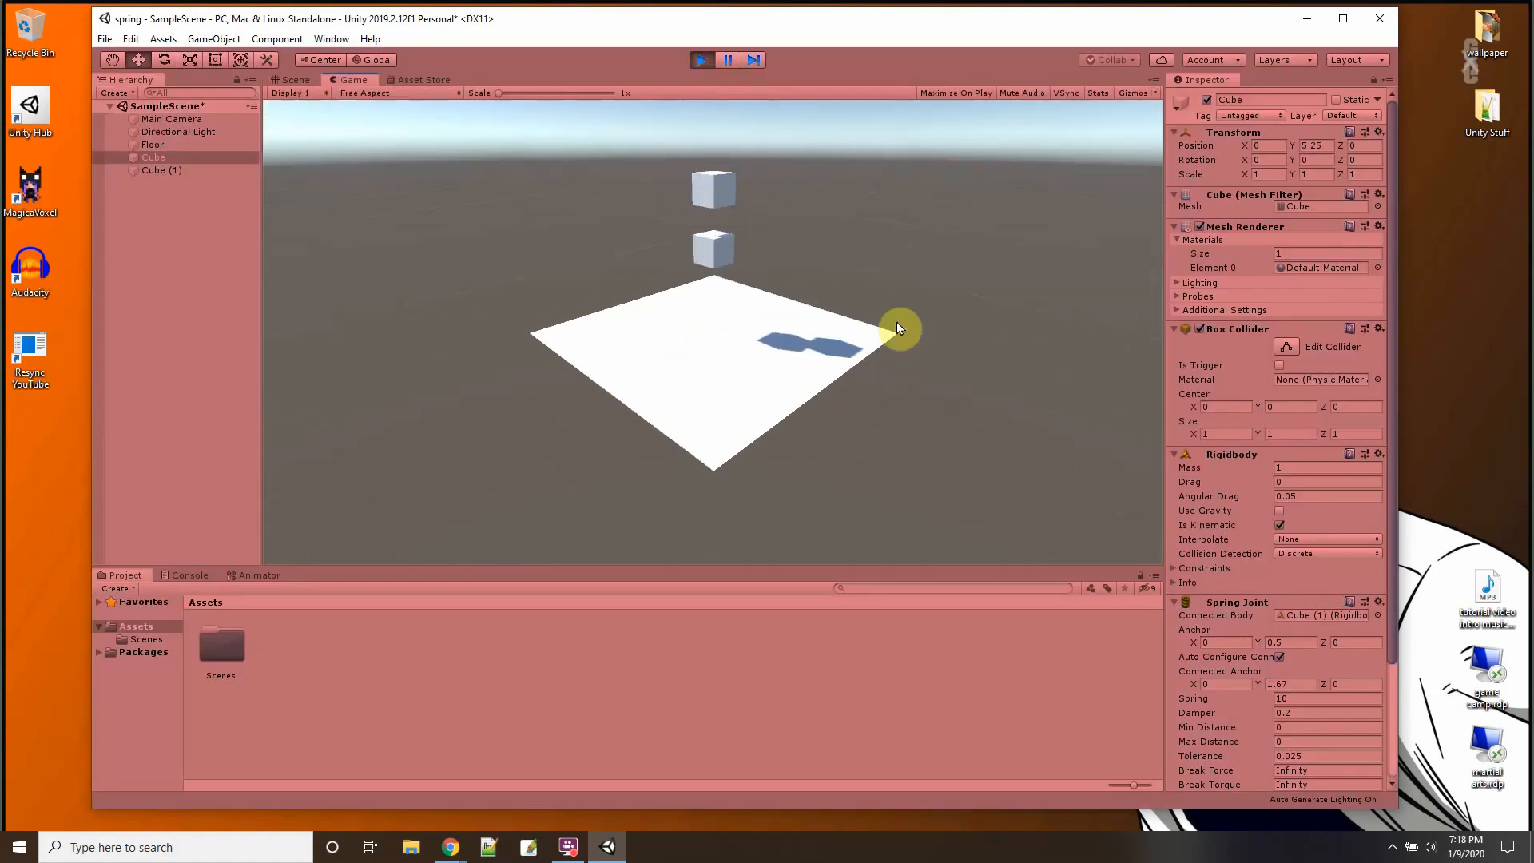
click(292, 80)
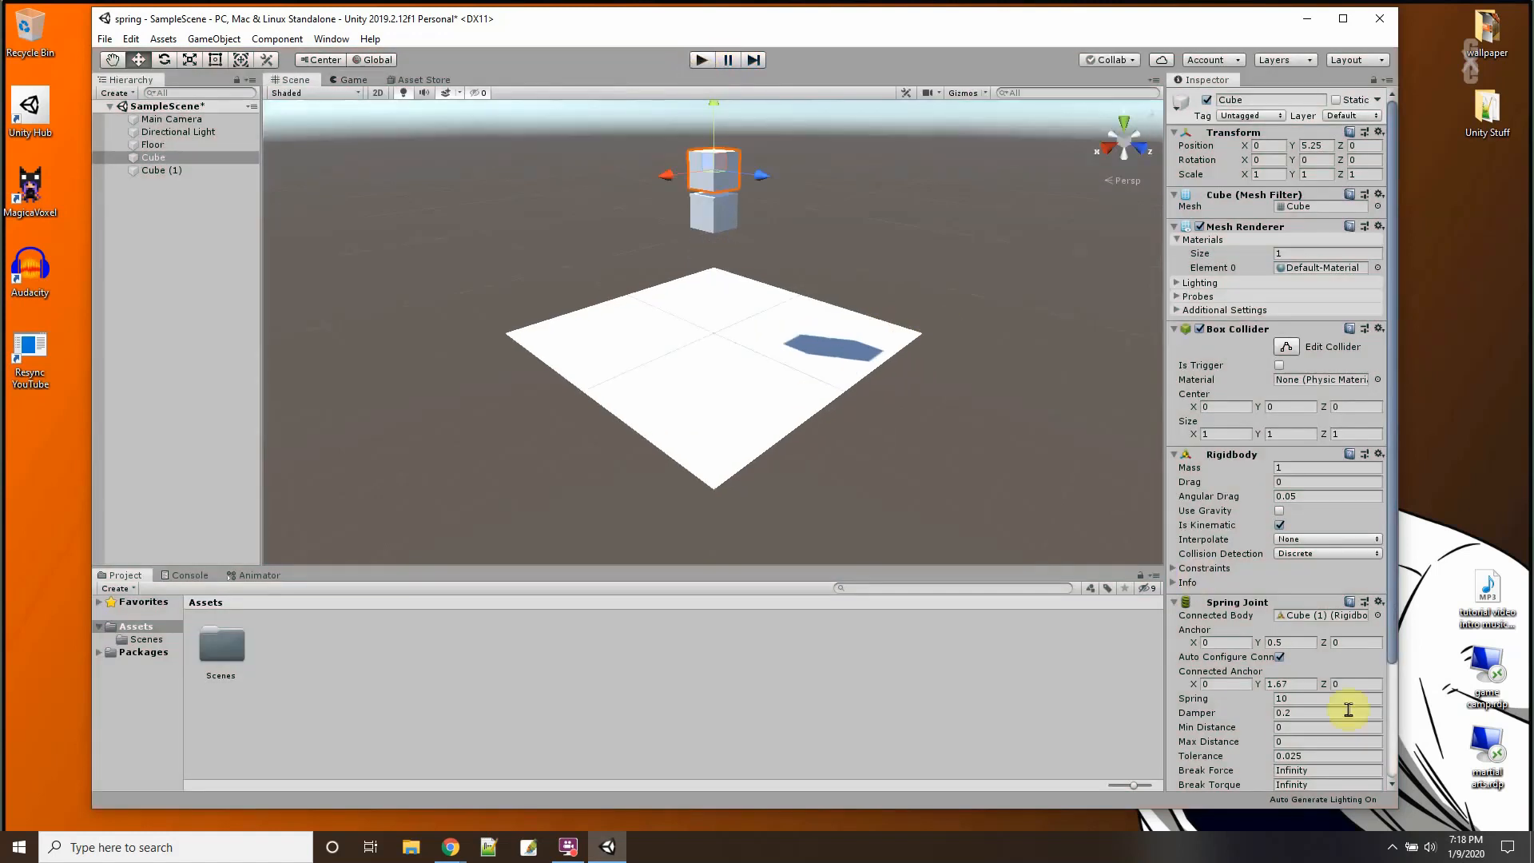
Step: Set the Spring Joint's Spring value to 30 and test the bounce in Play mode
click(1326, 699)
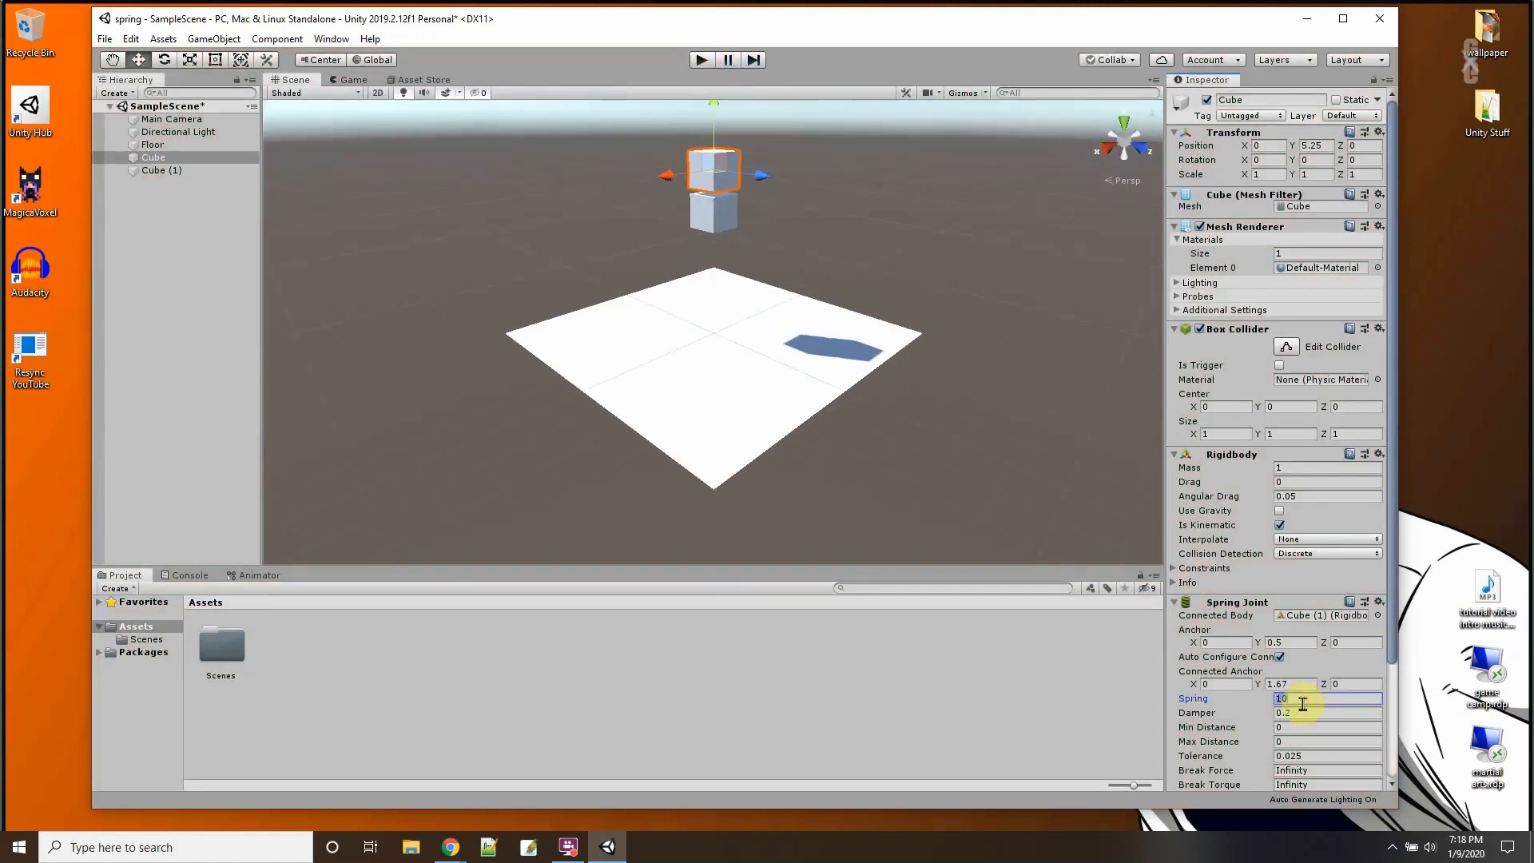
text(30)
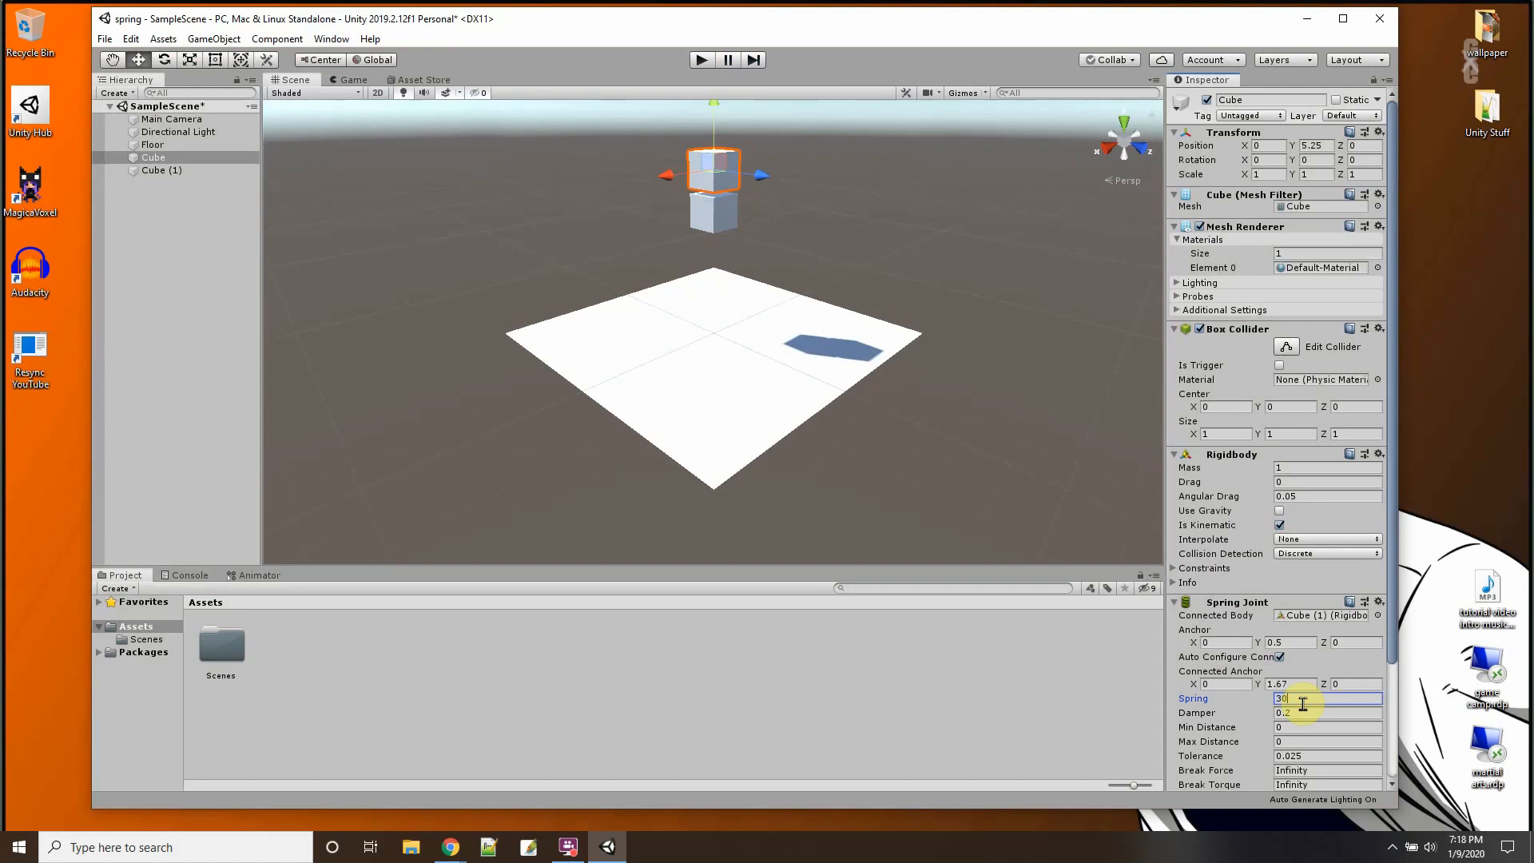
click(701, 59)
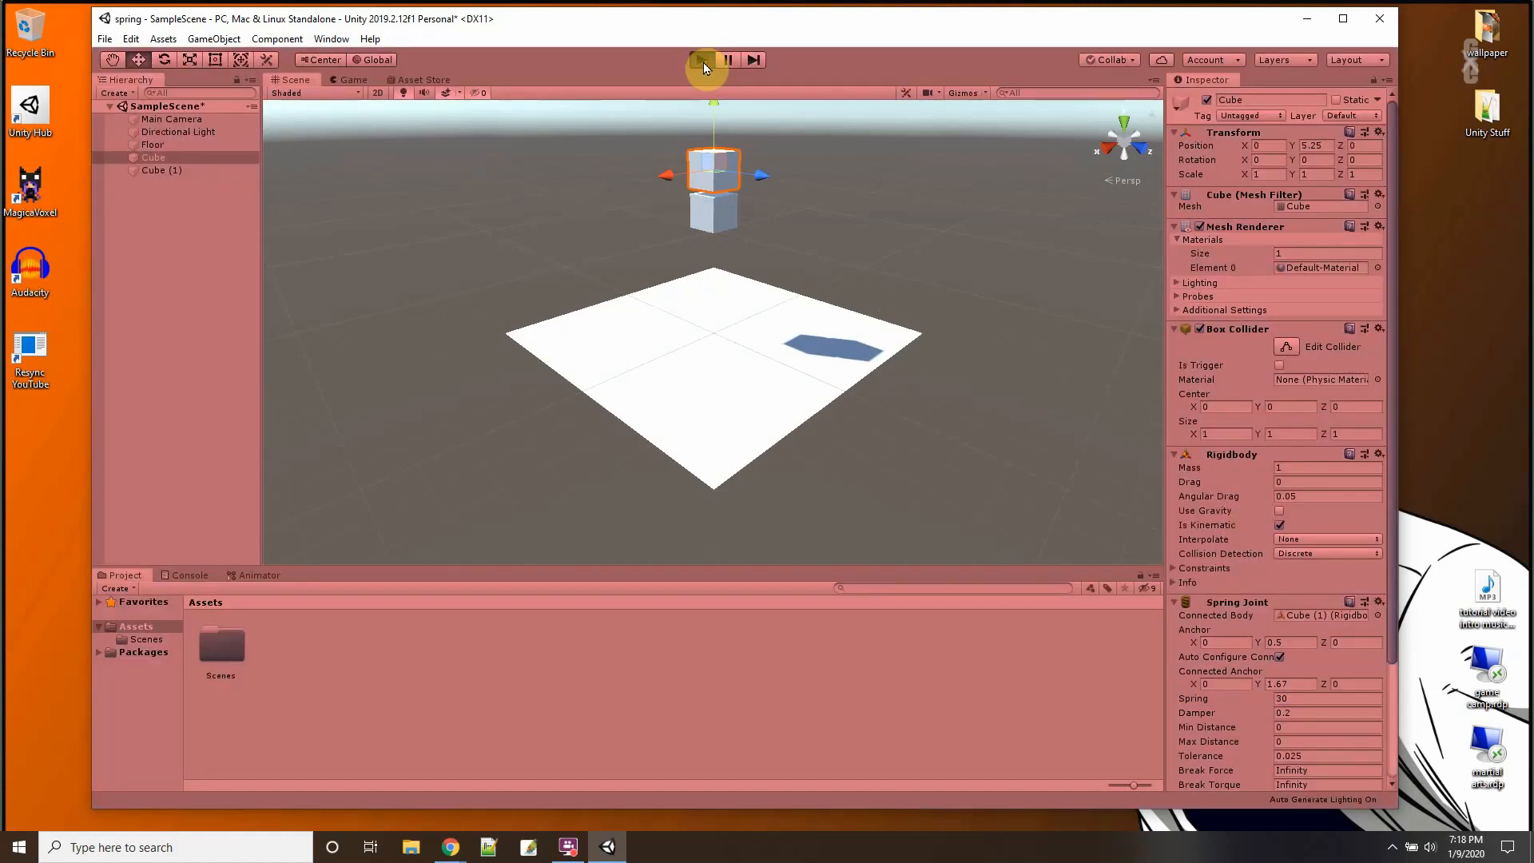
click(703, 59)
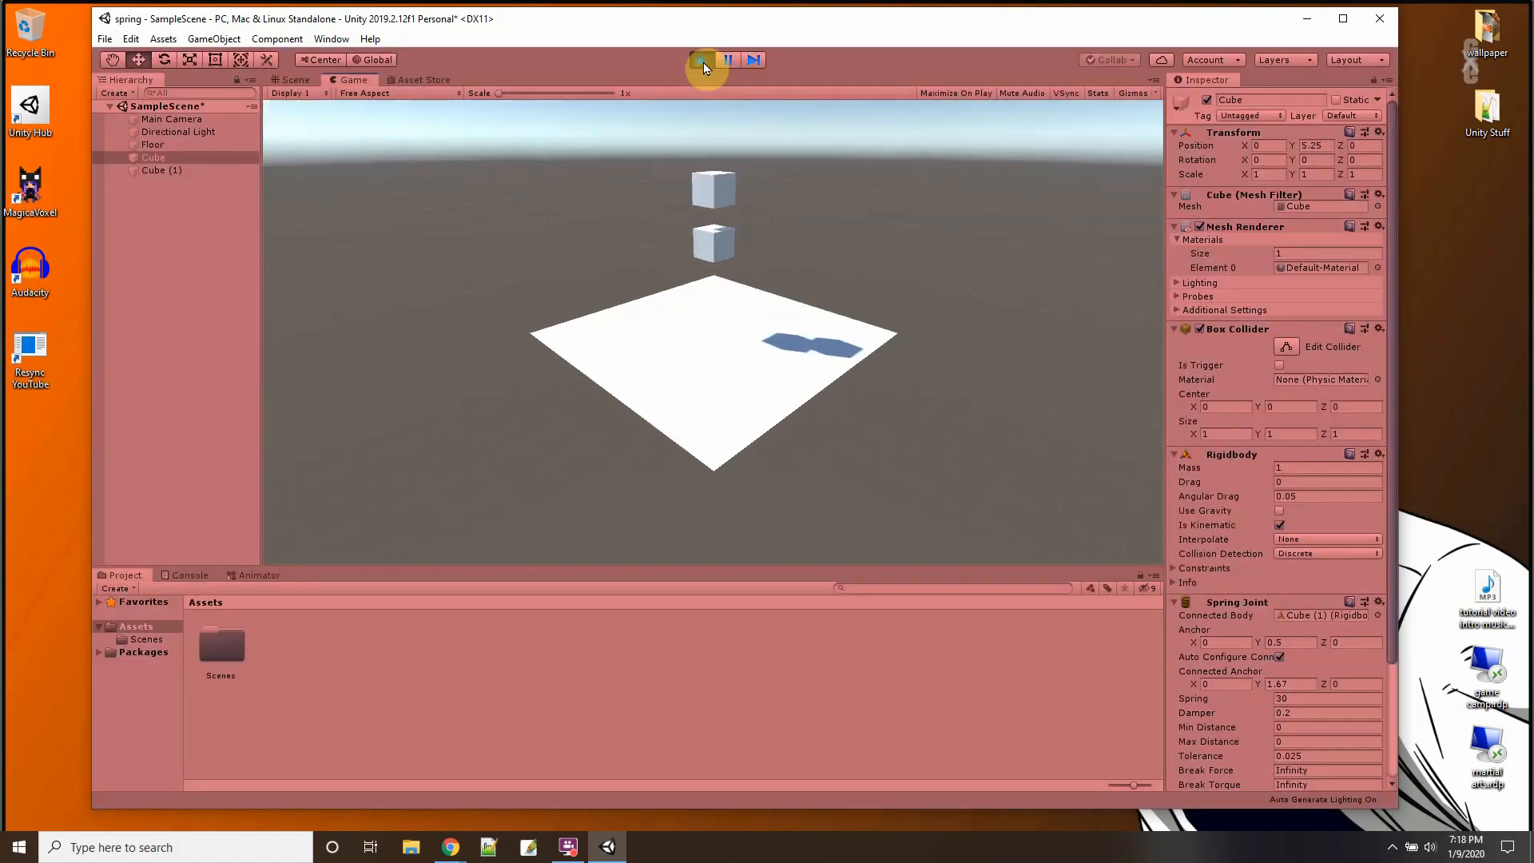
click(703, 60)
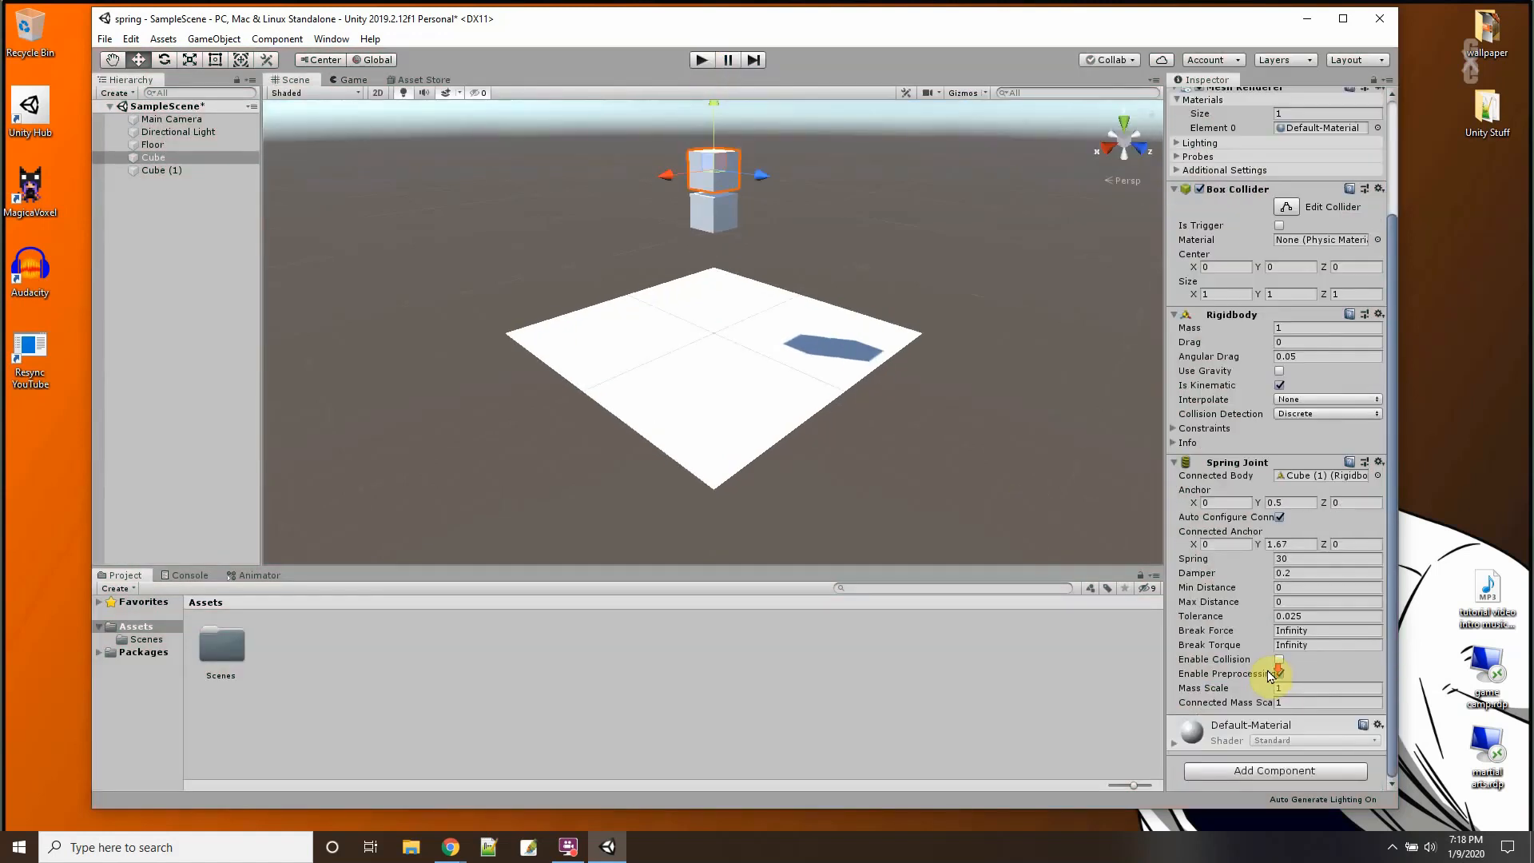
click(1278, 659)
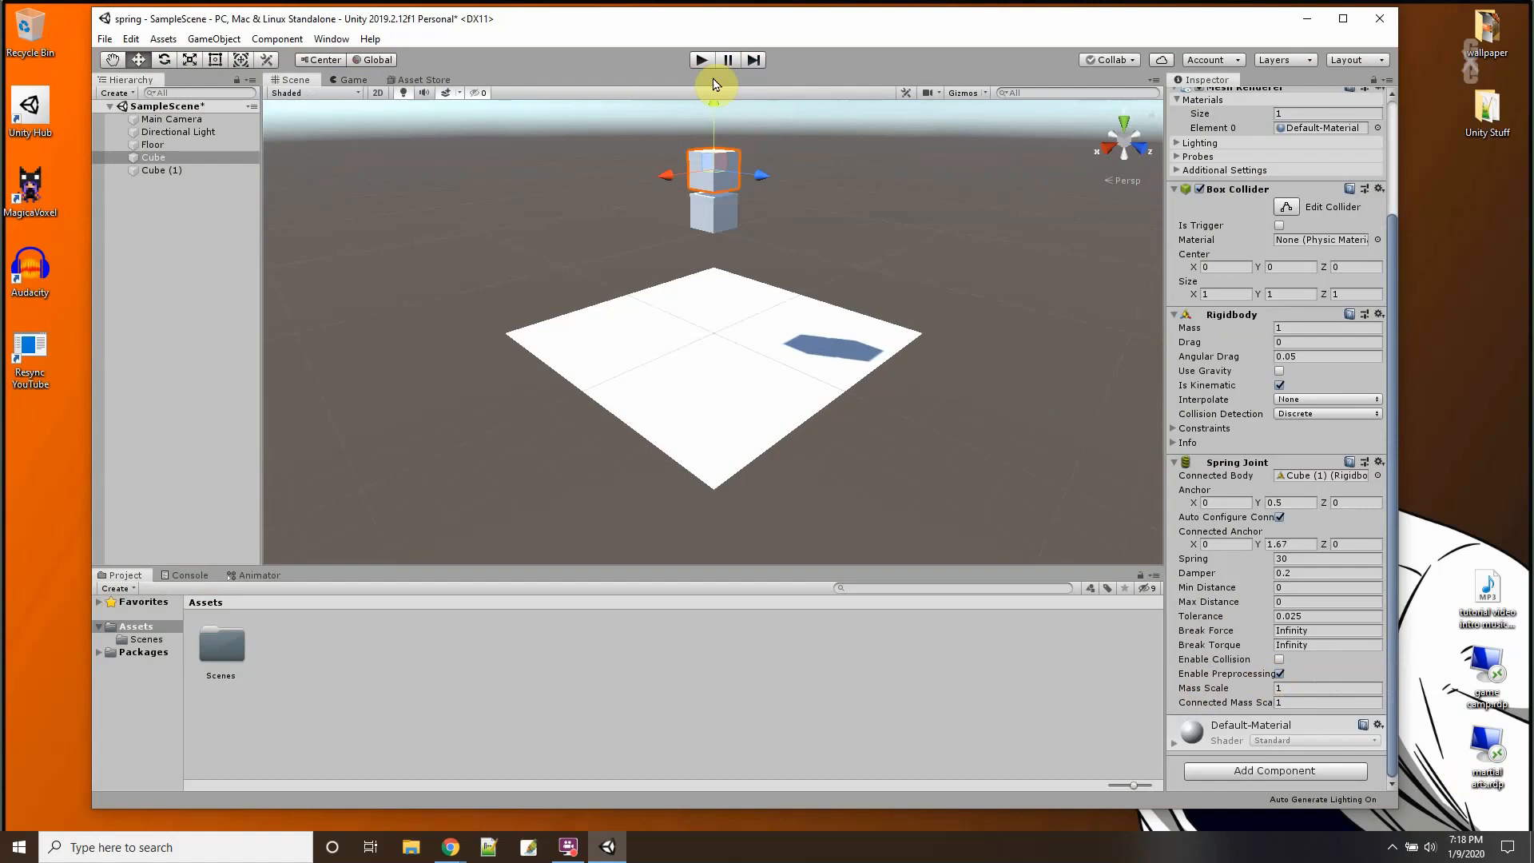
mouse_move(700, 60)
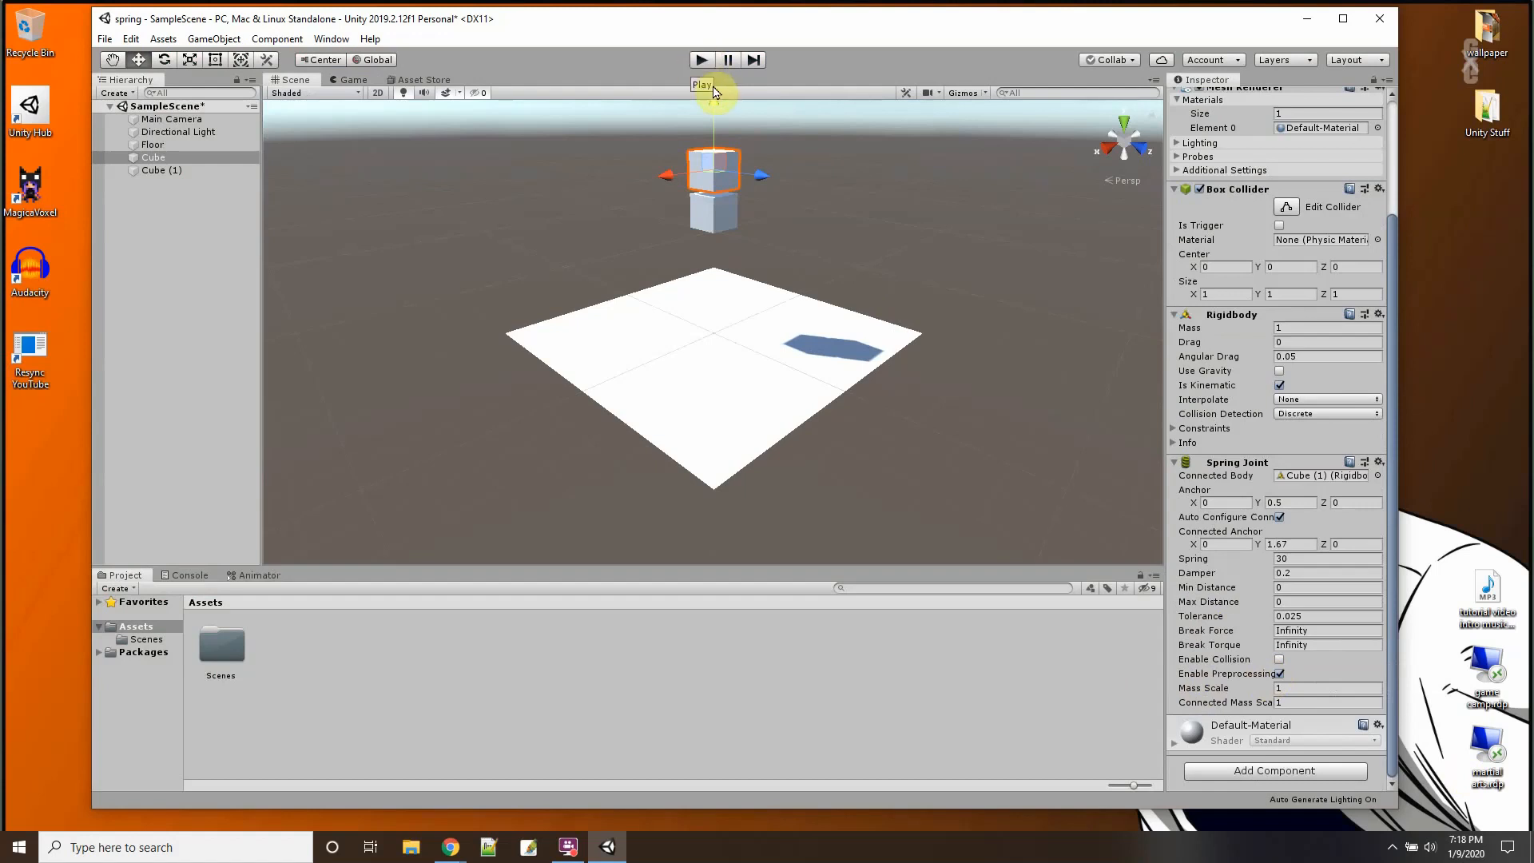